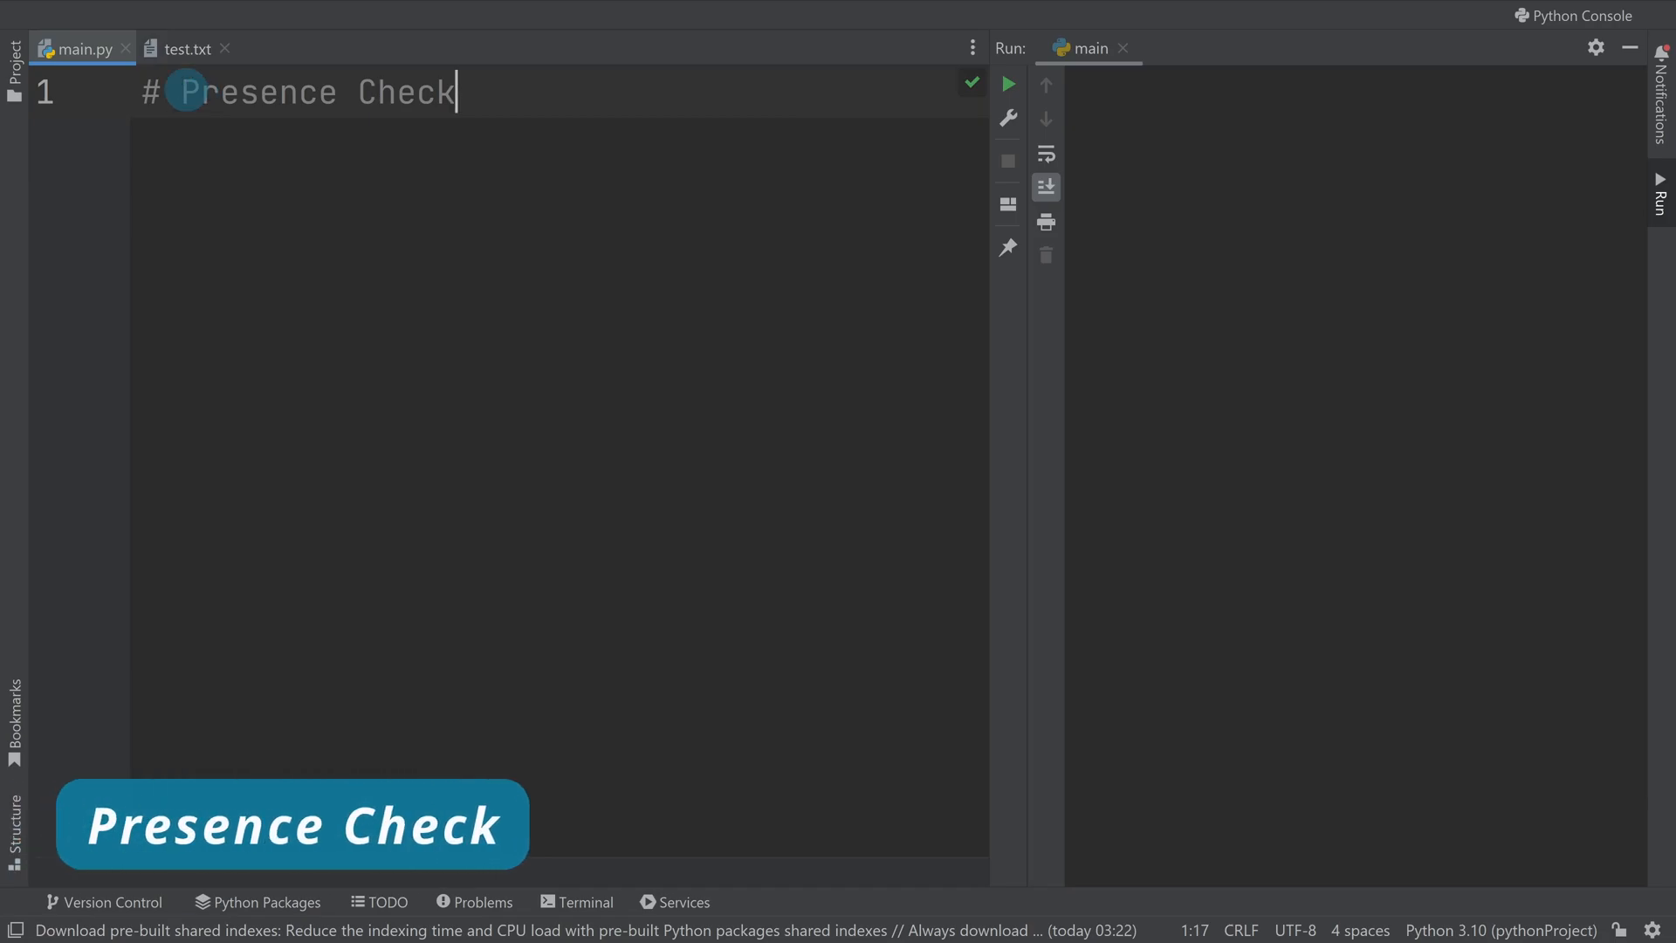
{"action": "mouse_move", "coordinate": [307, 245]}
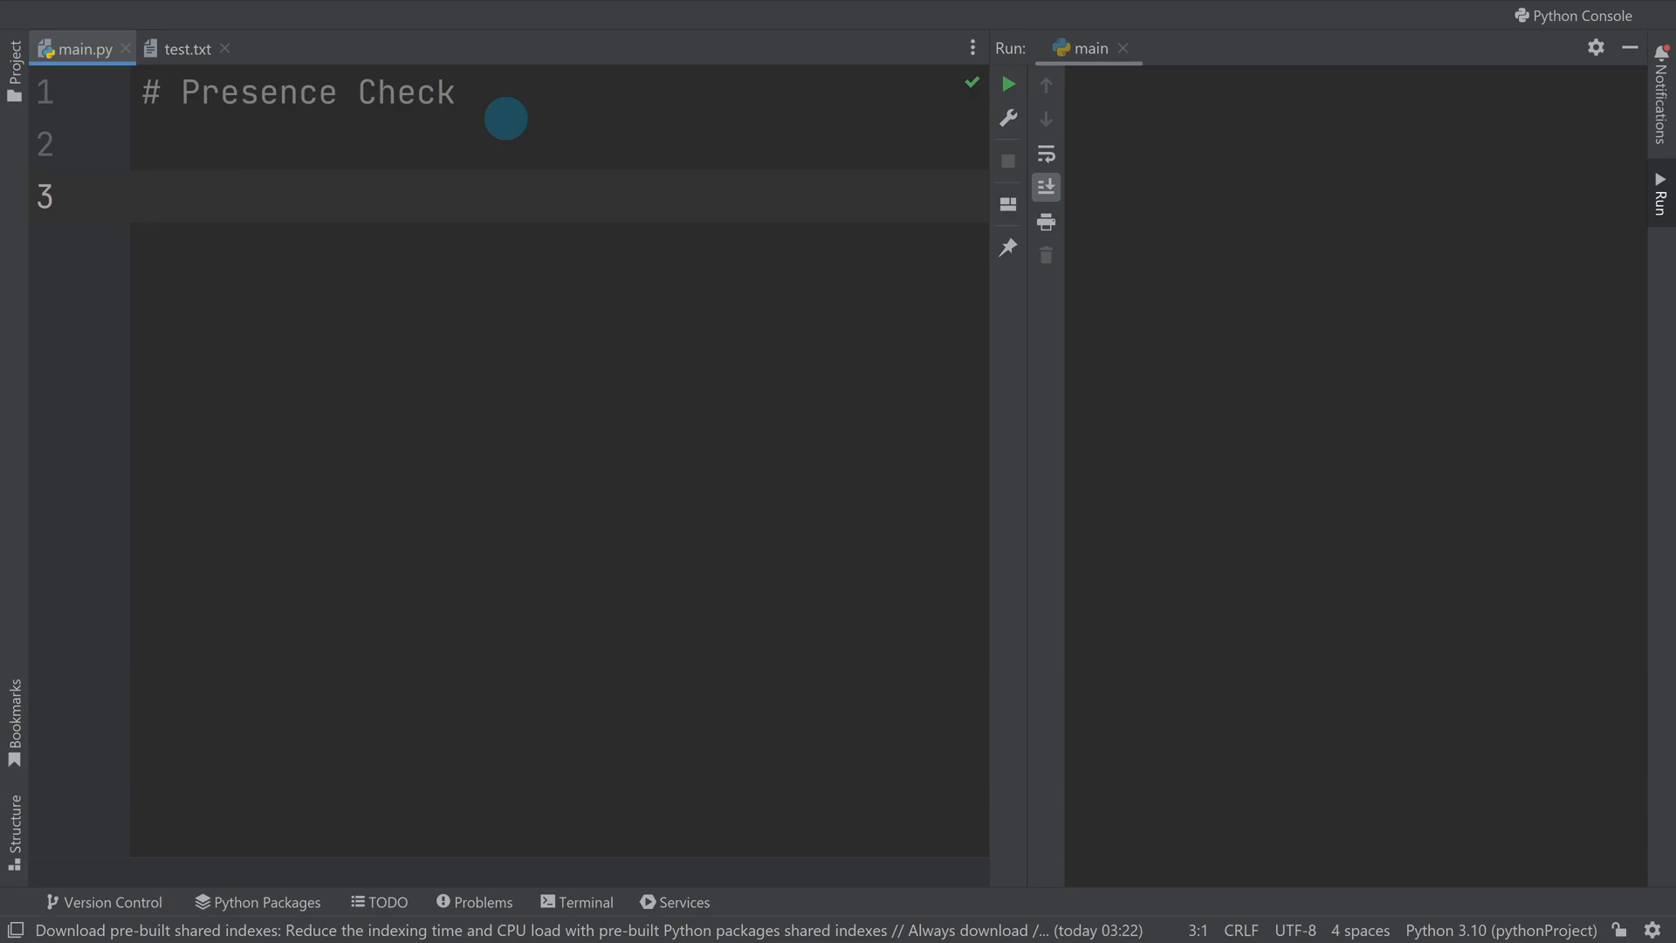
Step: Write name = input("enter name") to prompt the user for a name
{"action": "type", "text": "name = i"}
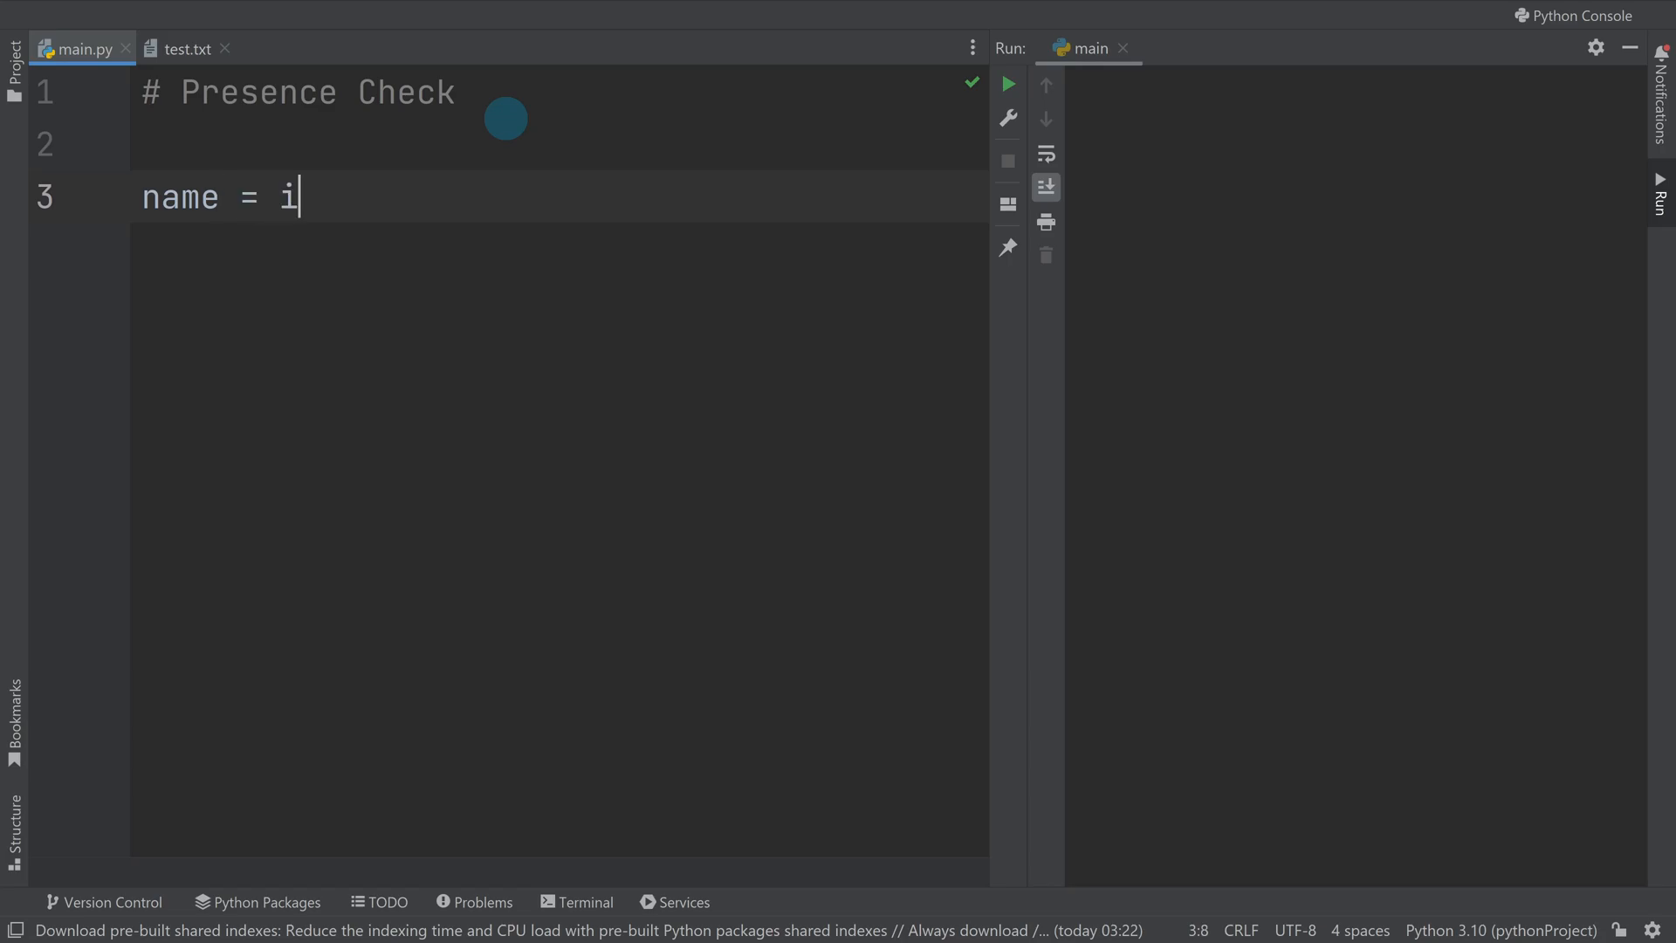
{"action": "type", "text": "nput(\"\")"}
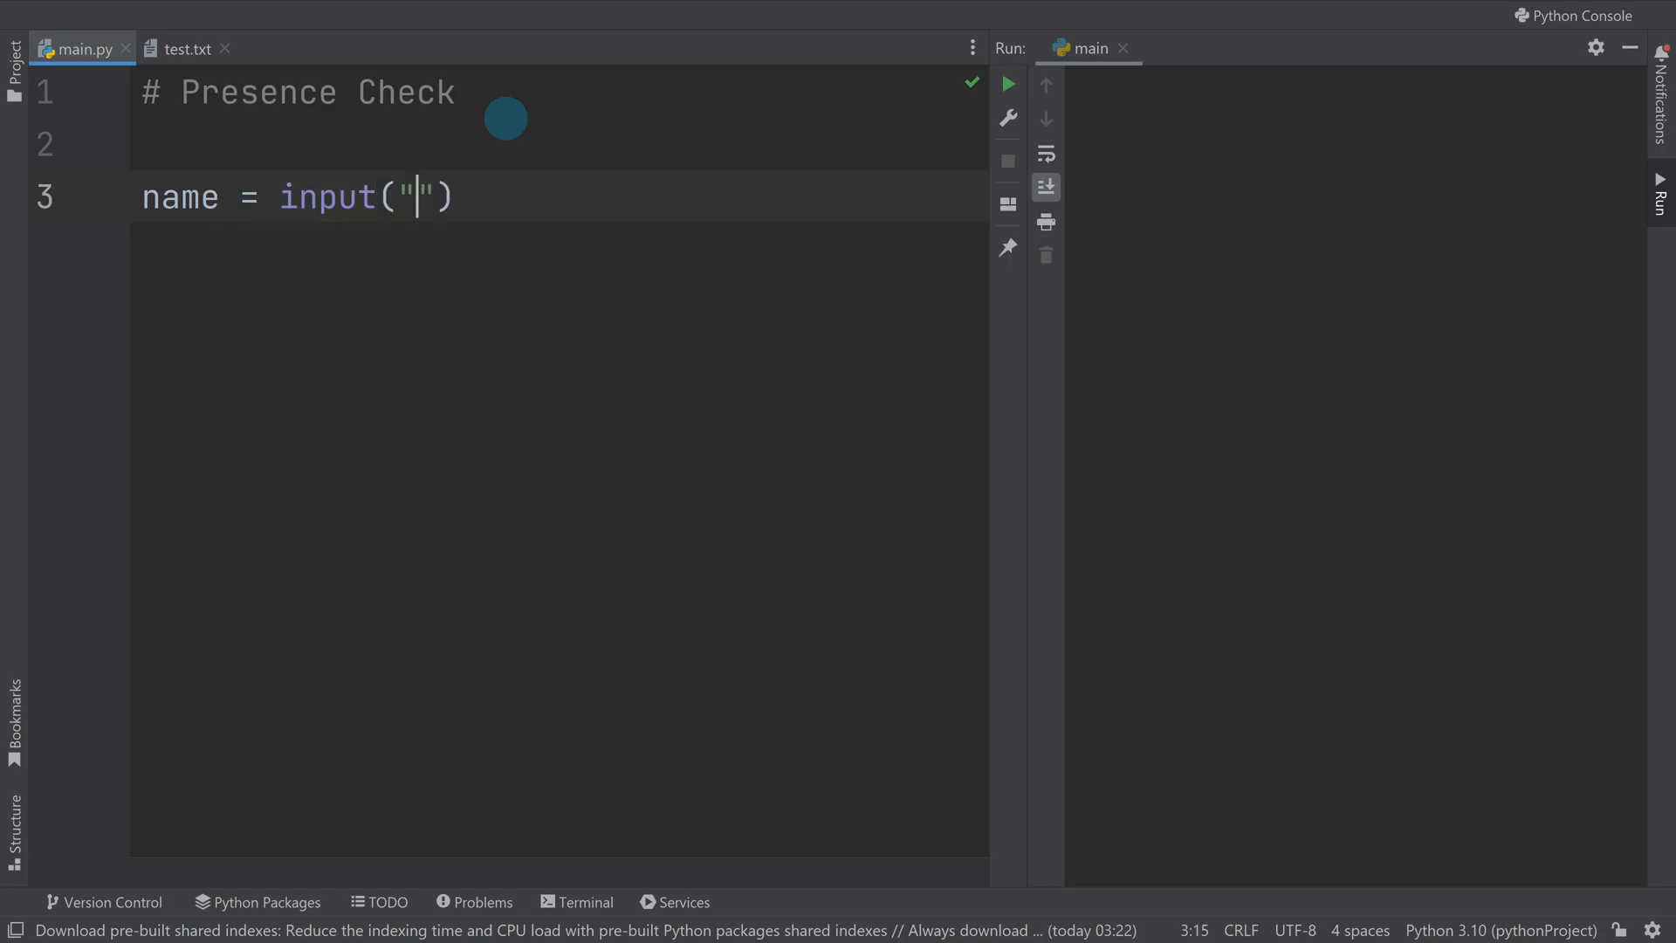
{"action": "type", "text": "enter name"}
{"action": "type", "text": "whi"}
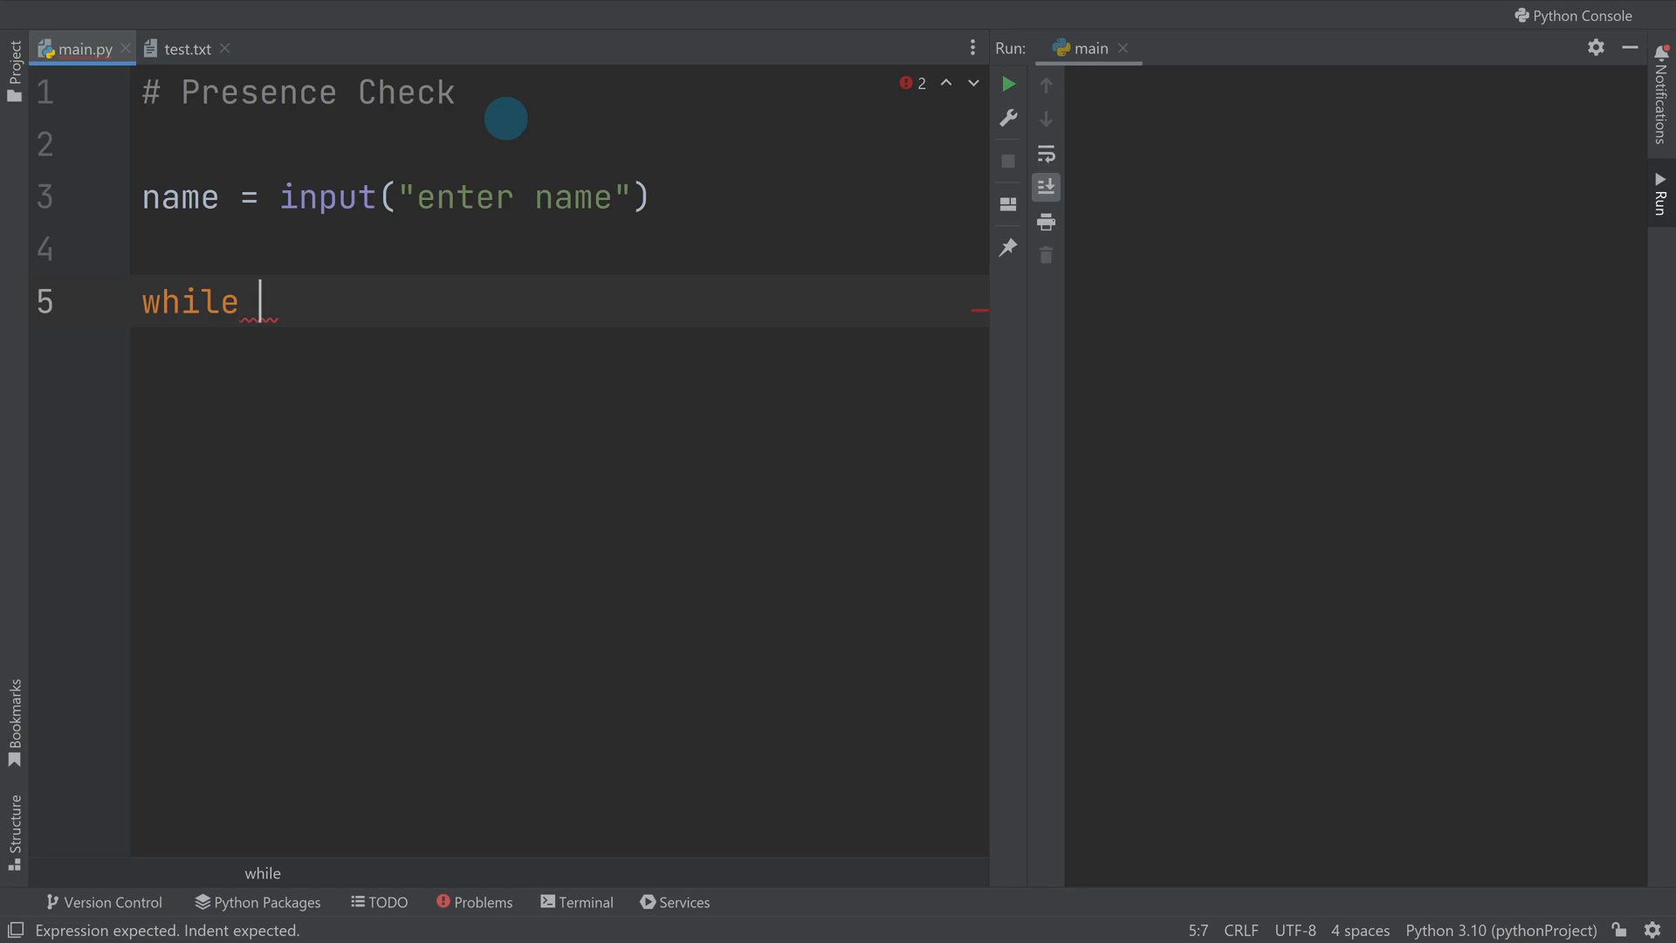
Step: Complete the loop condition as while len(name) == 0:
{"action": "type", "text": "len(nam"}
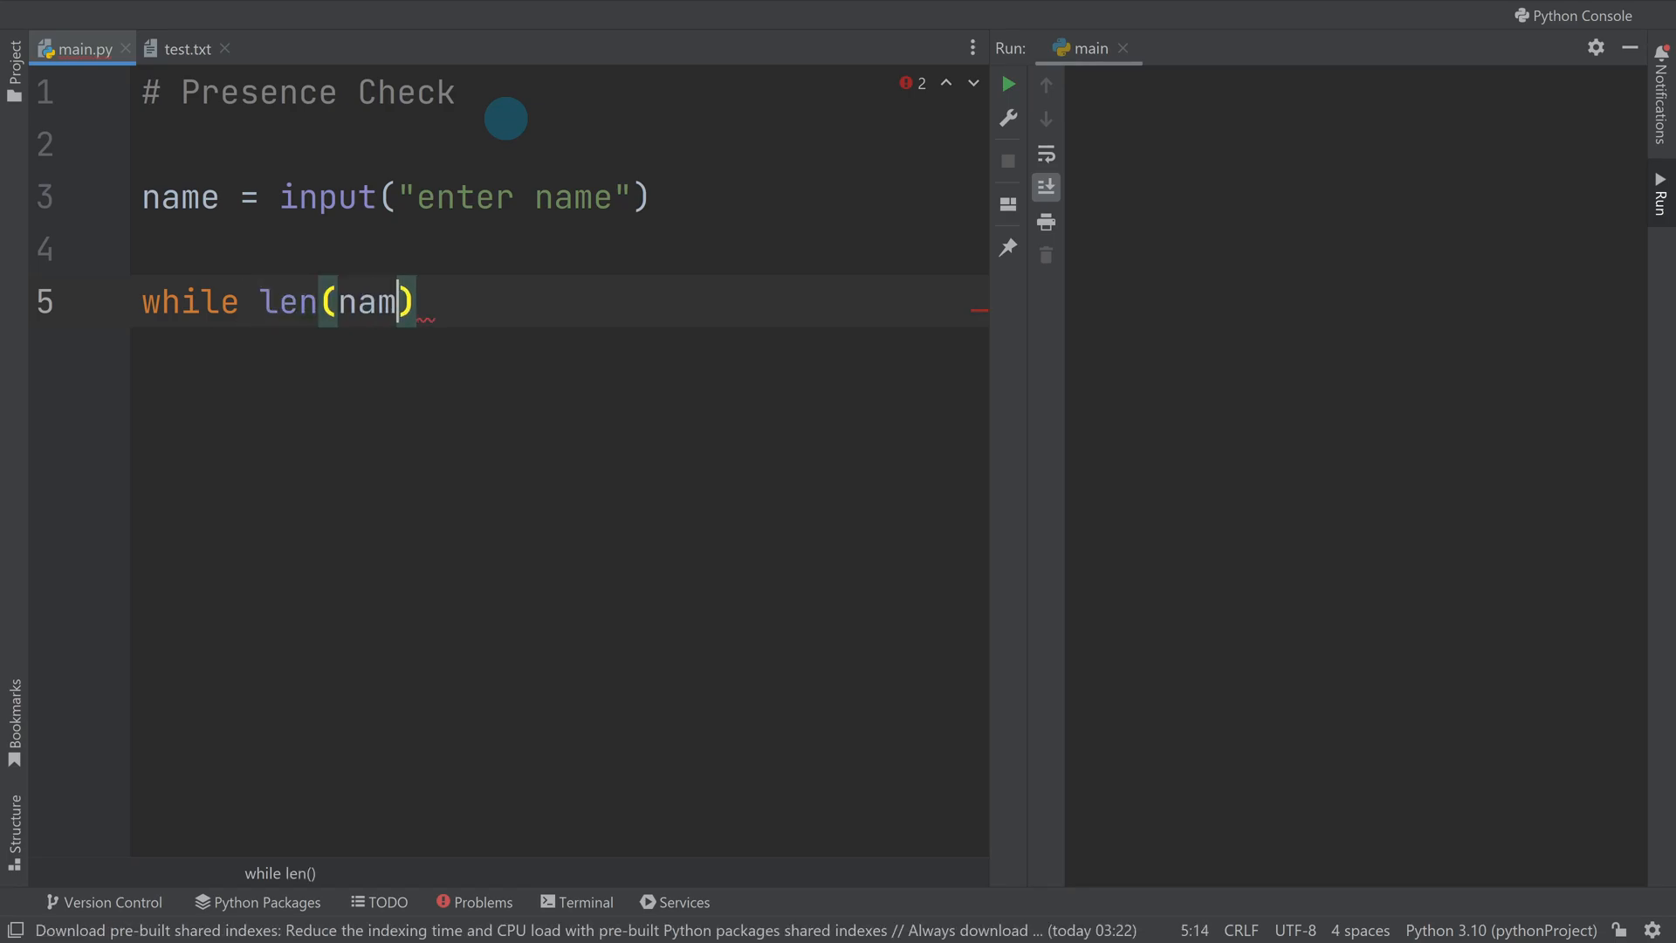
{"action": "type", "text": "e) ="}
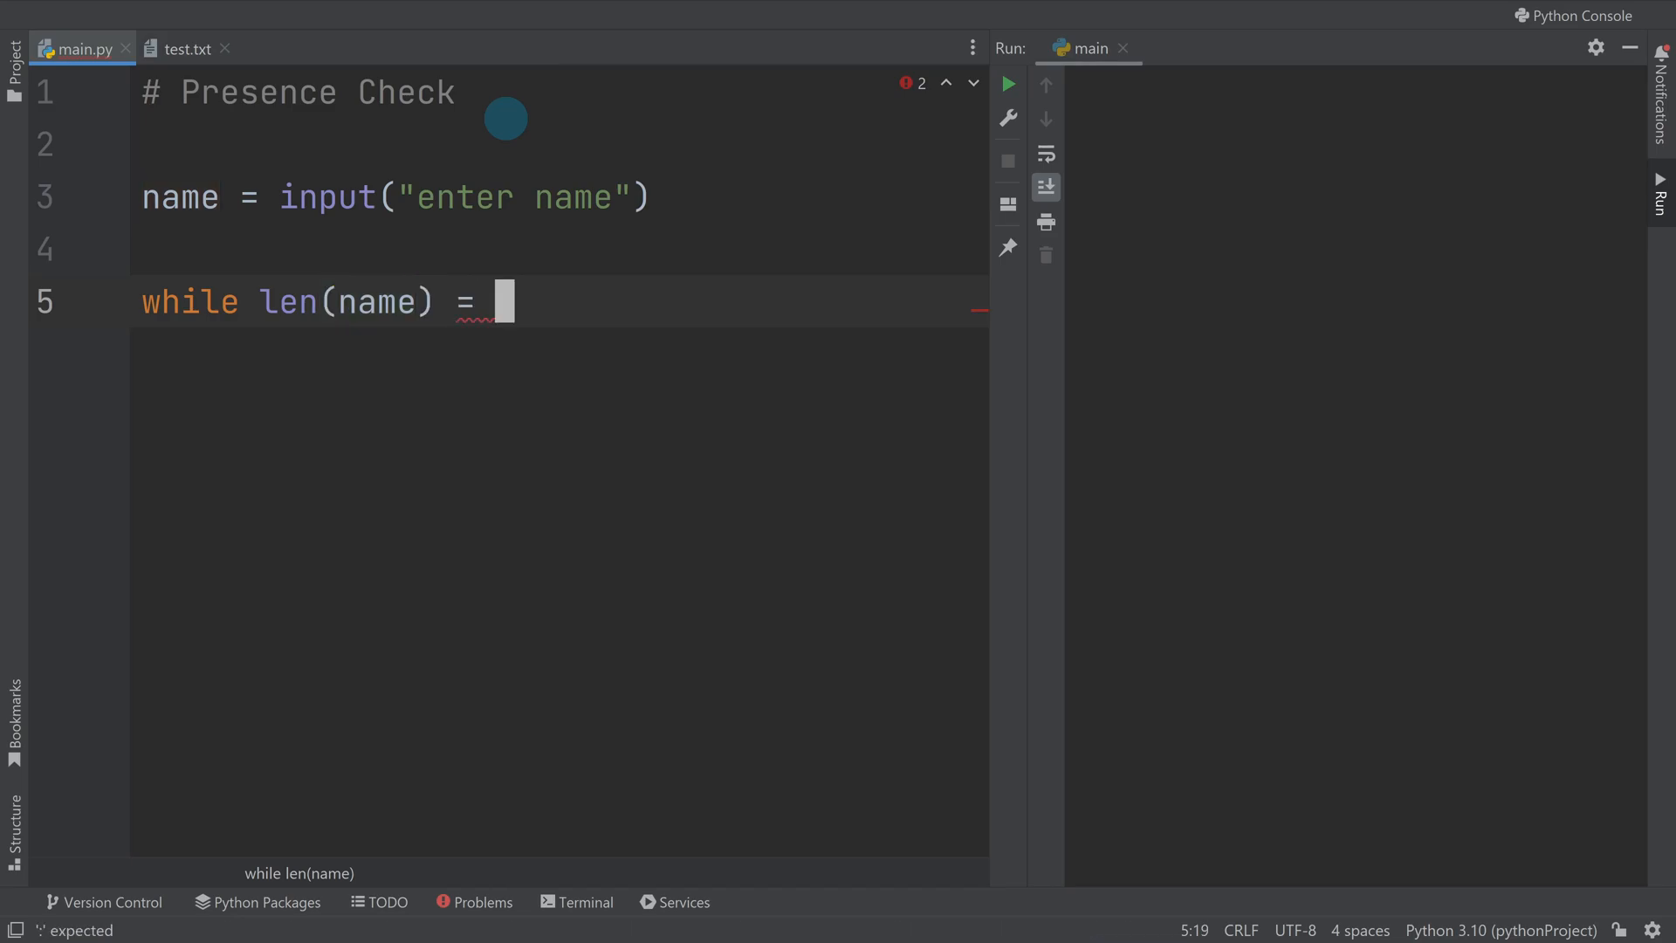
{"action": "type", "text": "-"}
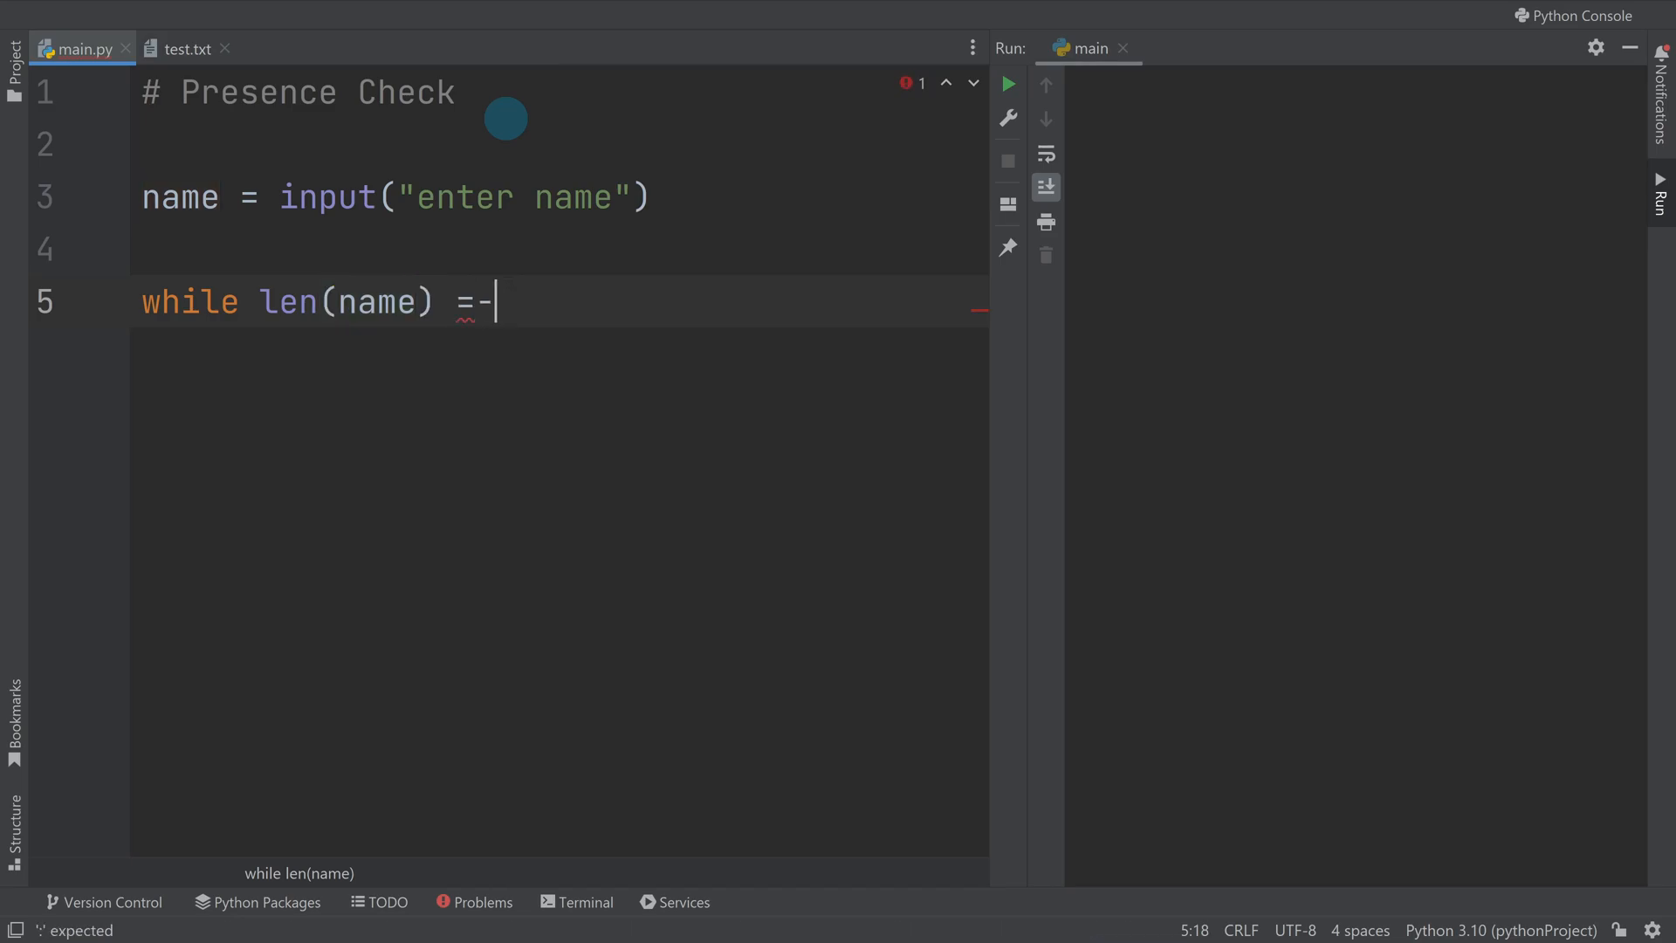
{"action": "type", "text": "= 0:"}
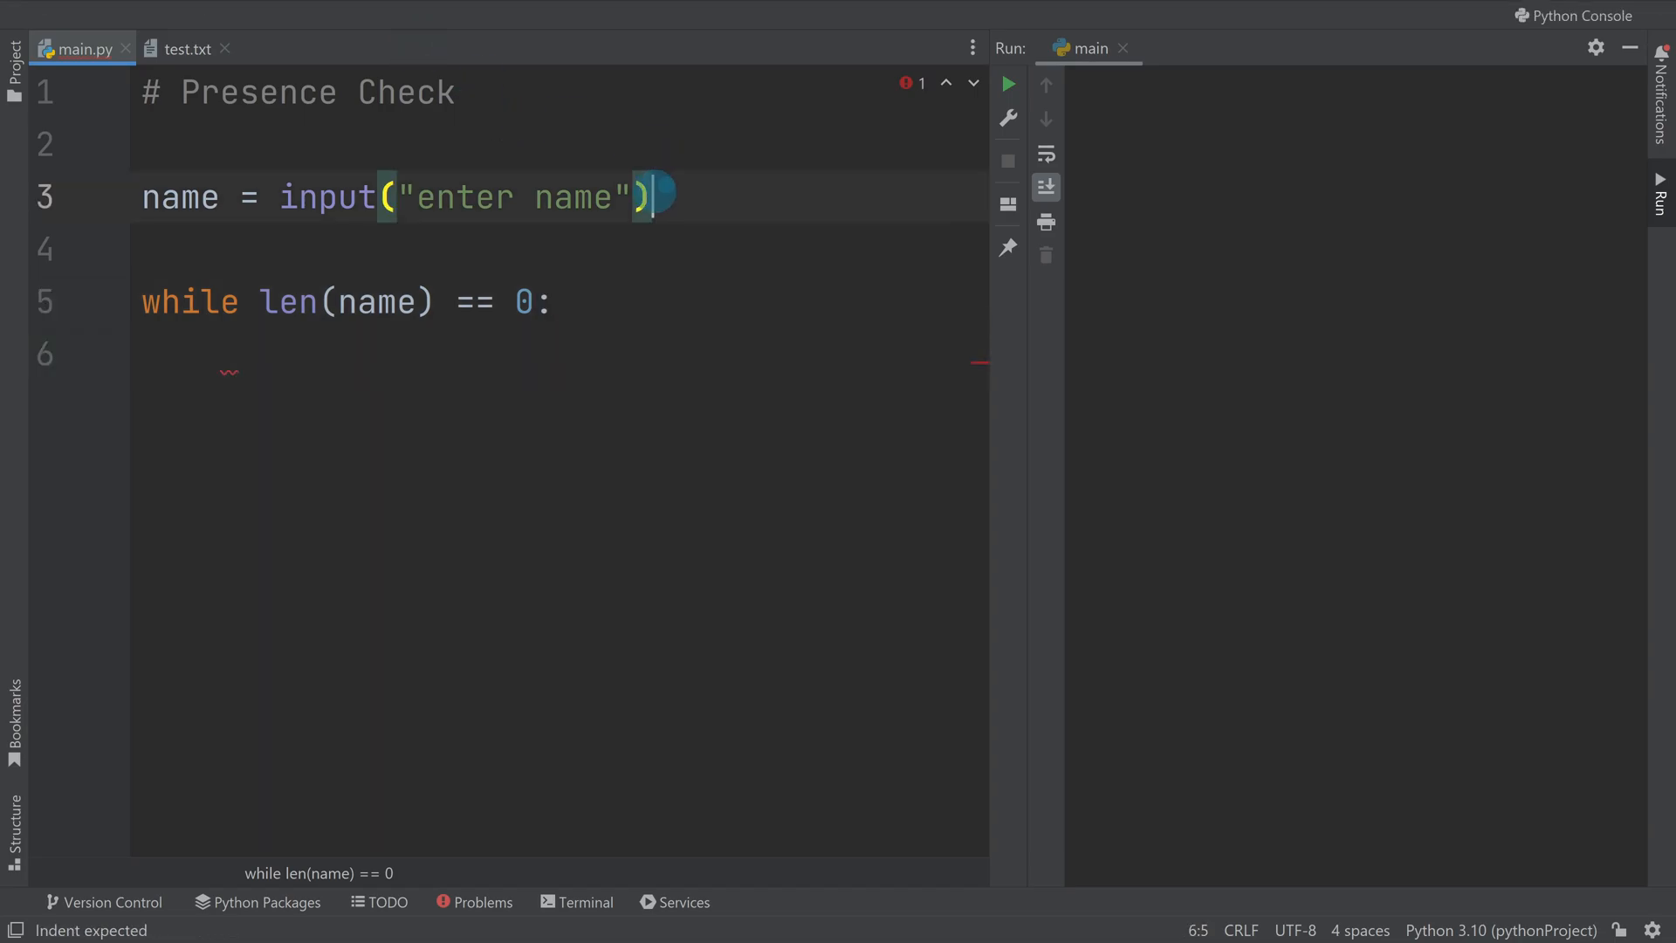
Step: Inside the loop, re-prompt with name = input("enter name again")
{"action": "type", "text": "name = input(\"enter name\")"}
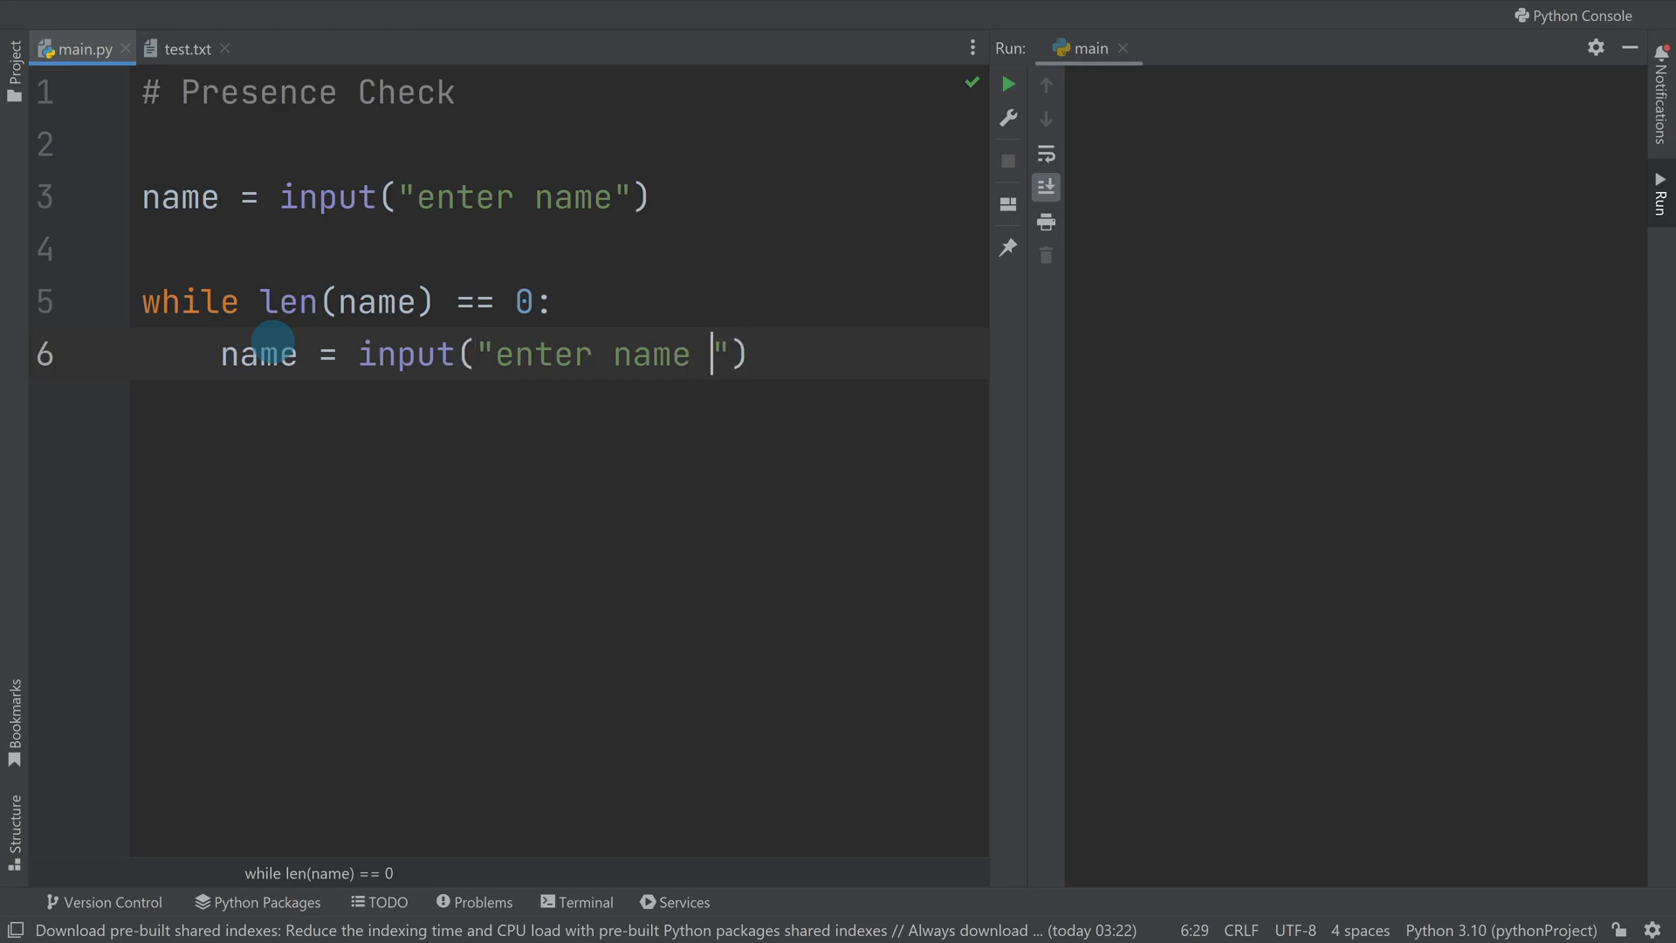
{"action": "type", "text": "again"}
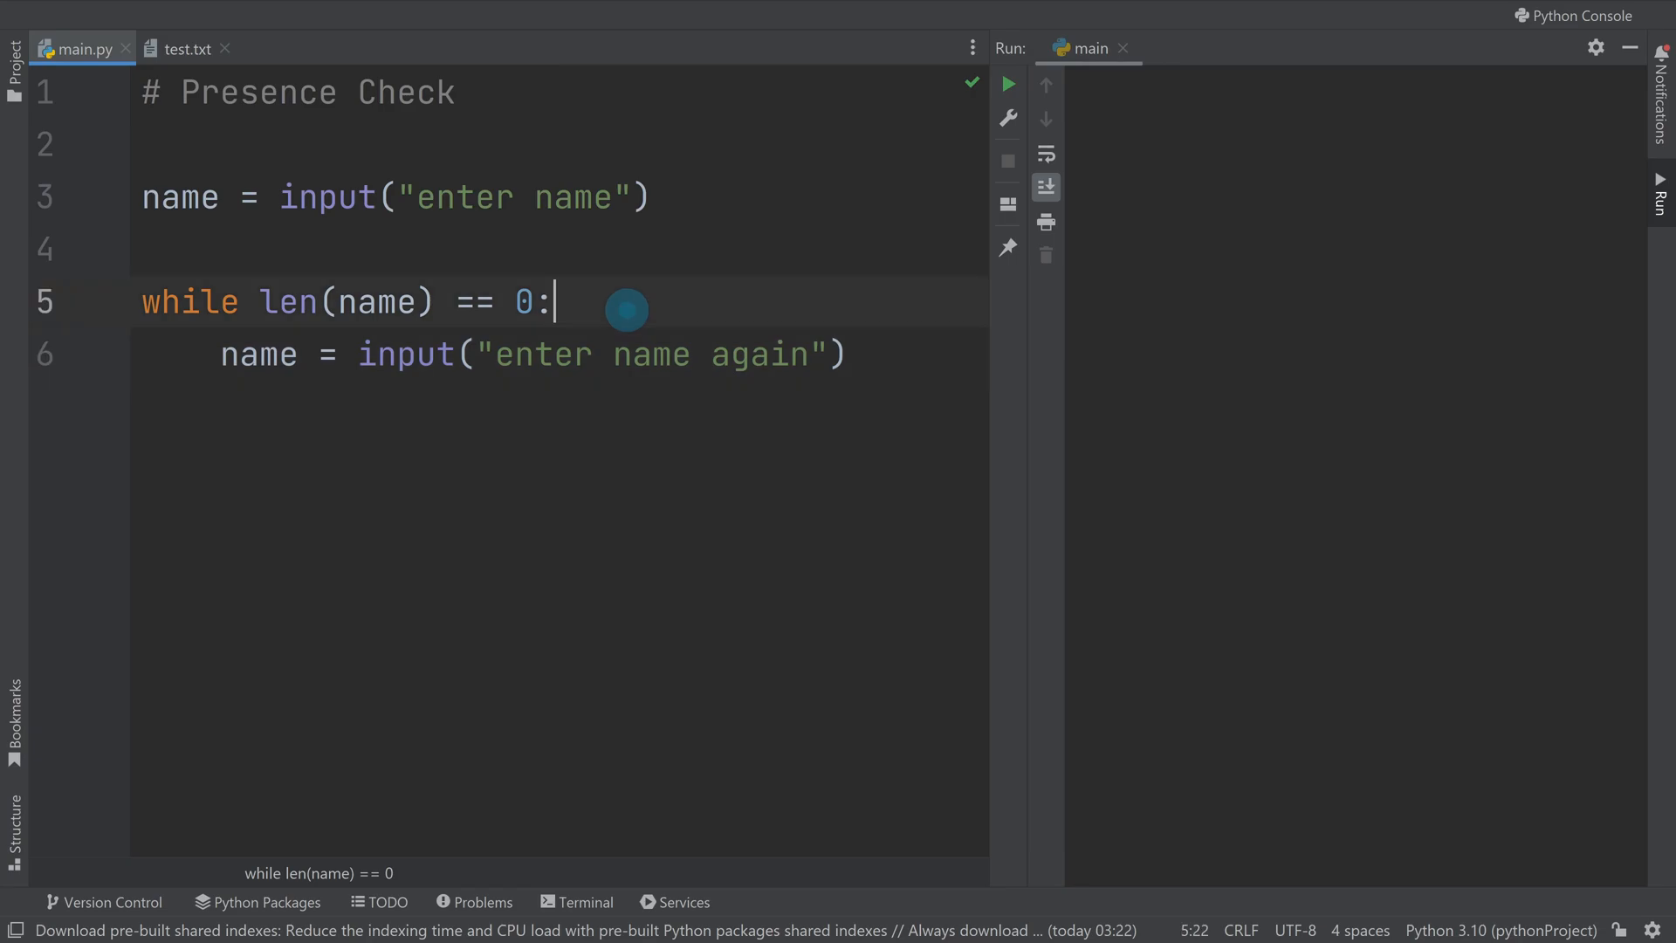
Step: Add print("You didn't enter a name") inside the loop before the re-prompt
{"action": "type", "text": "print(\""}
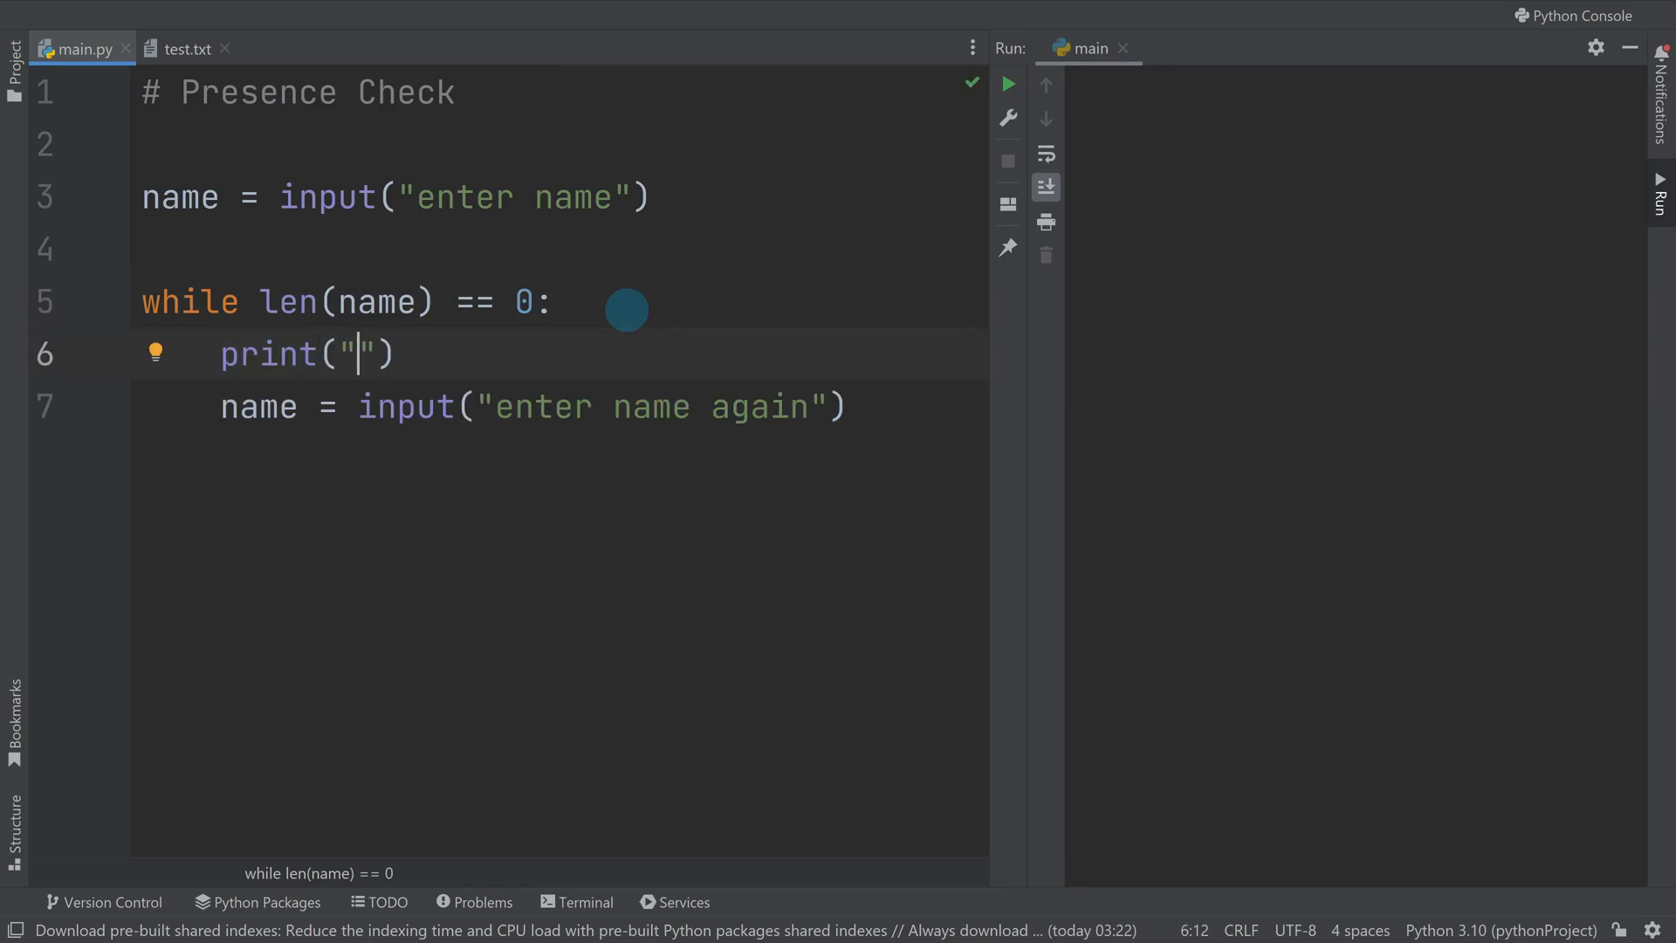
{"action": "type", "text": "You didn"}
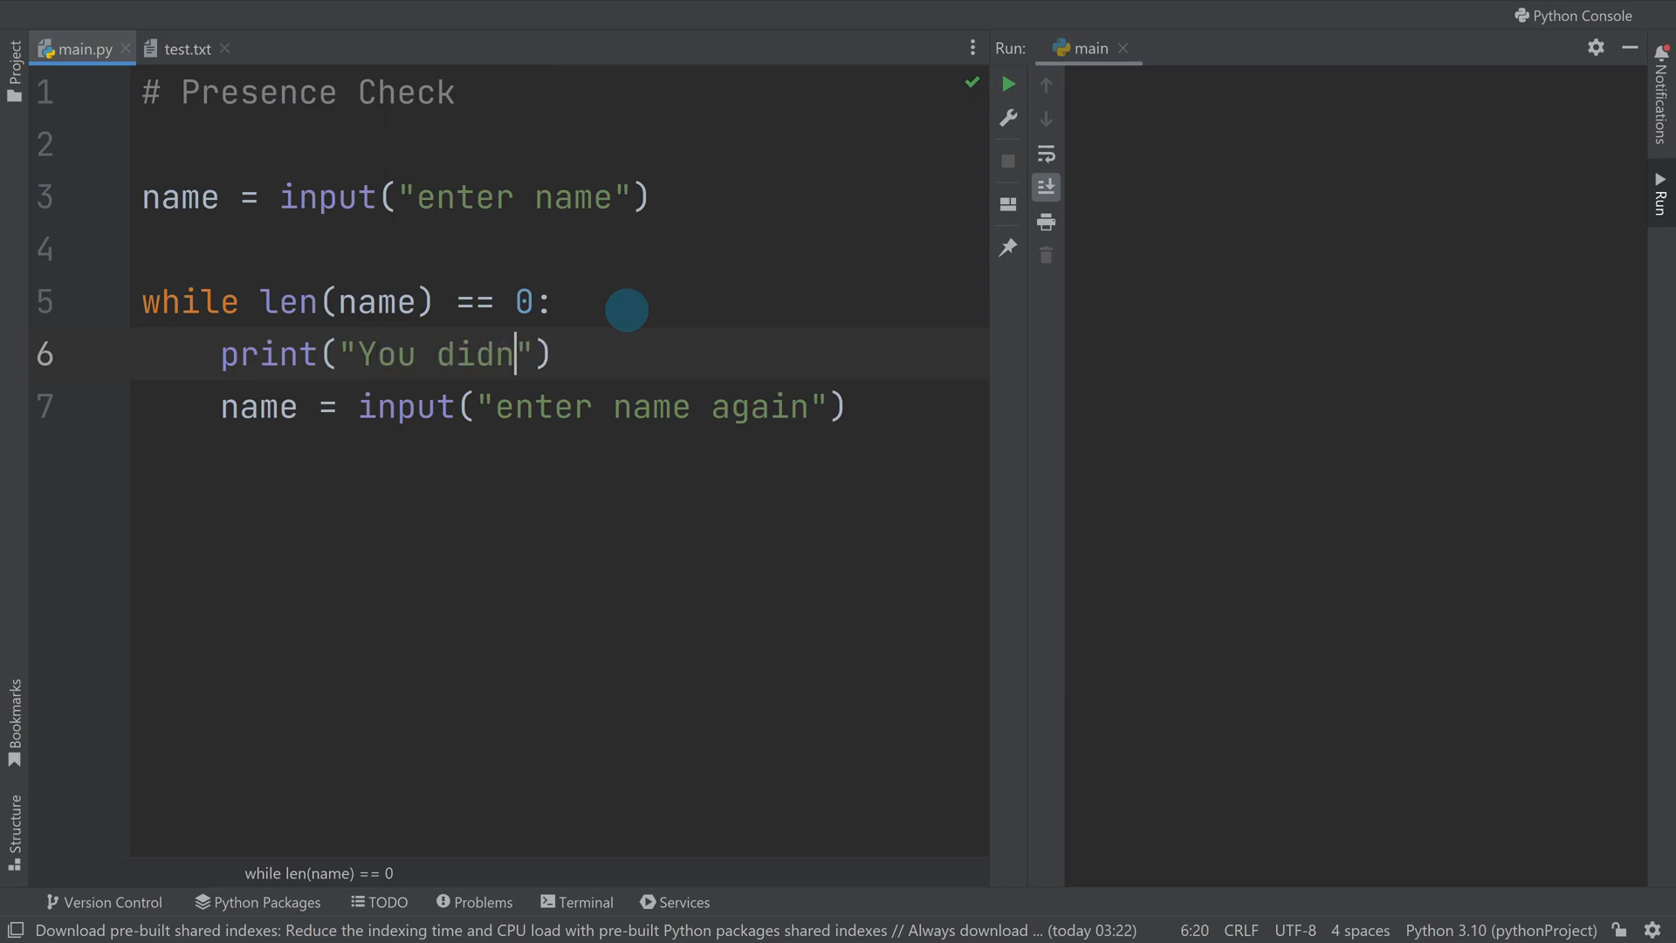
{"action": "type", "text": "'t enter"}
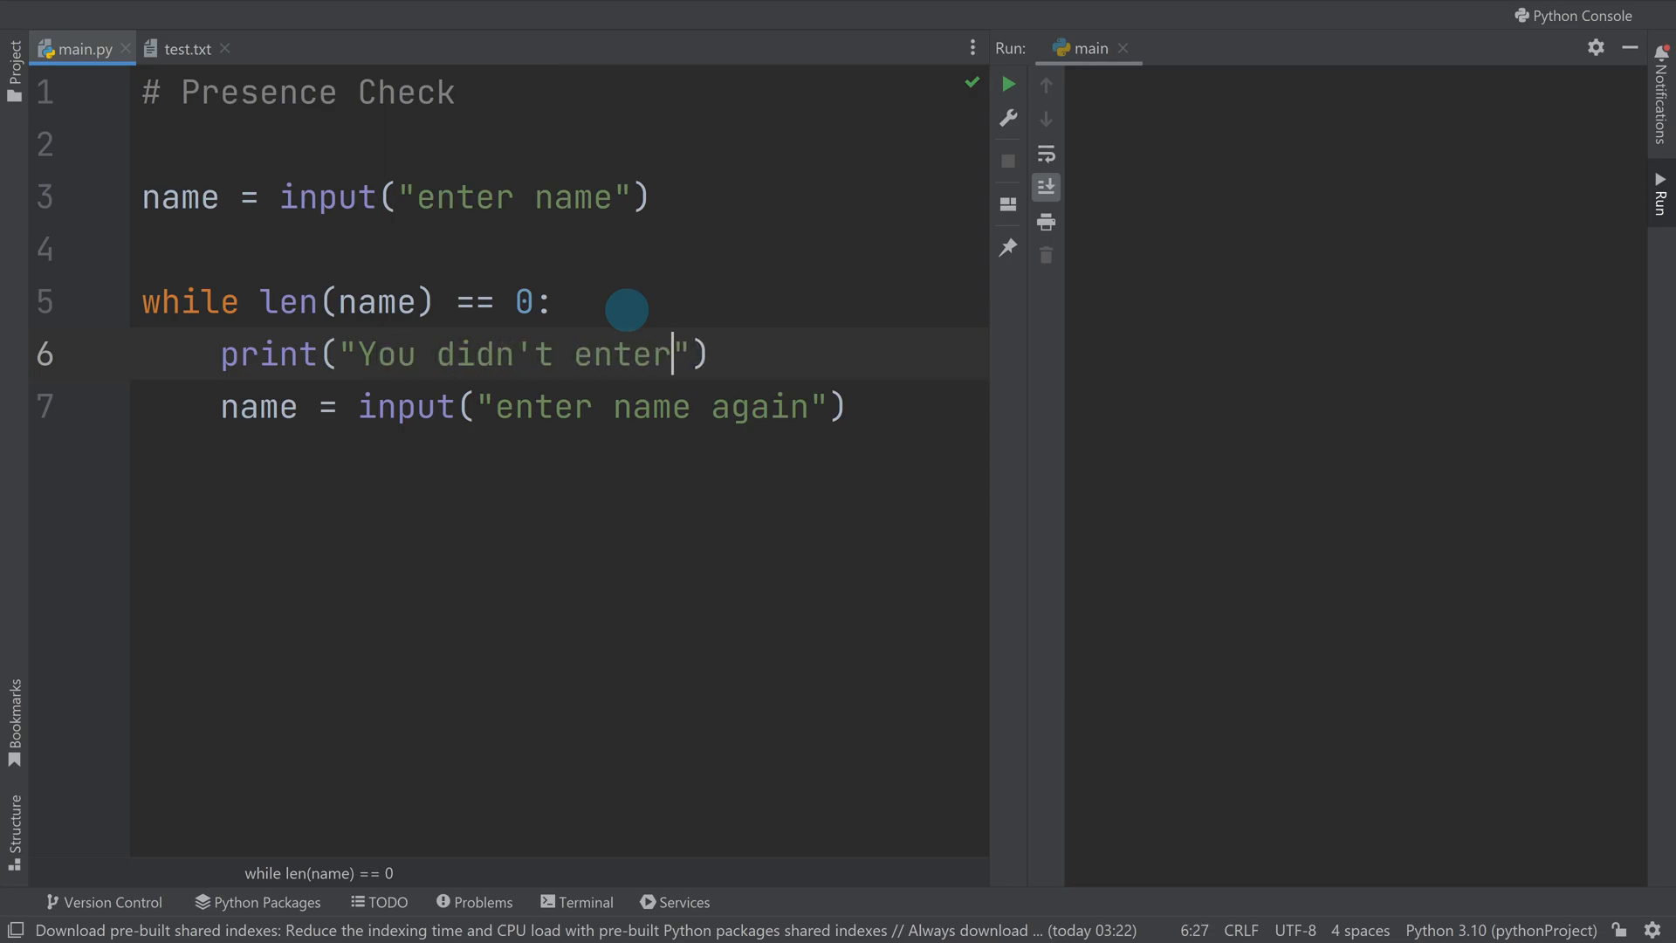
{"action": "type", "text": "a name"}
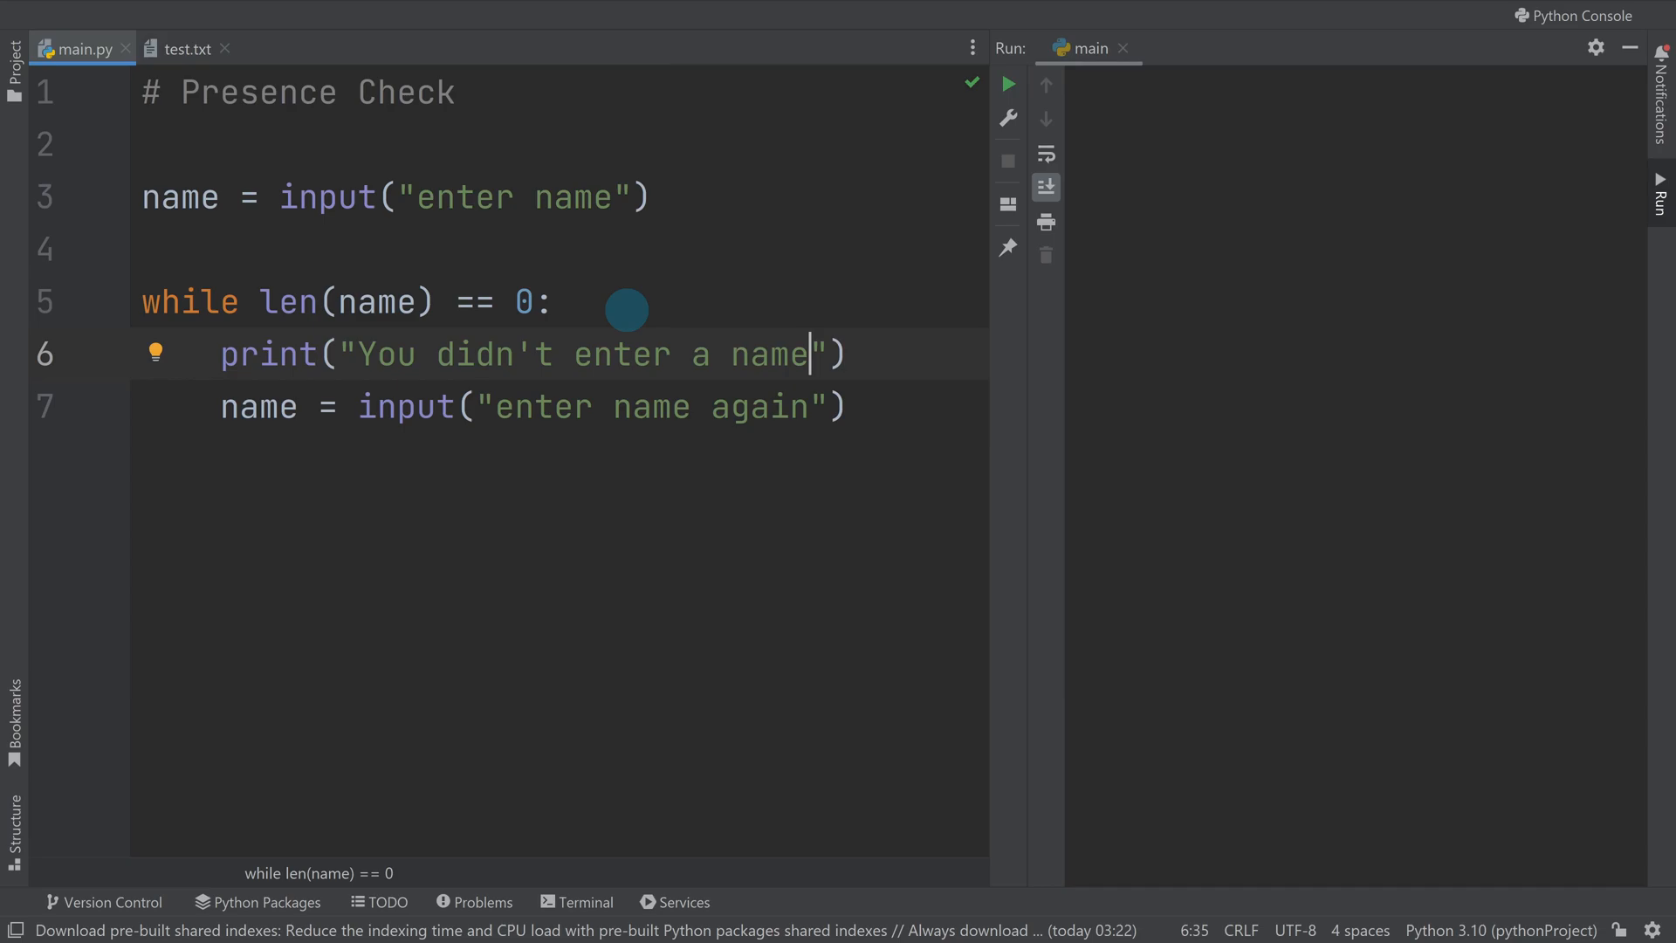
{"action": "mouse_move", "coordinate": [498, 311]}
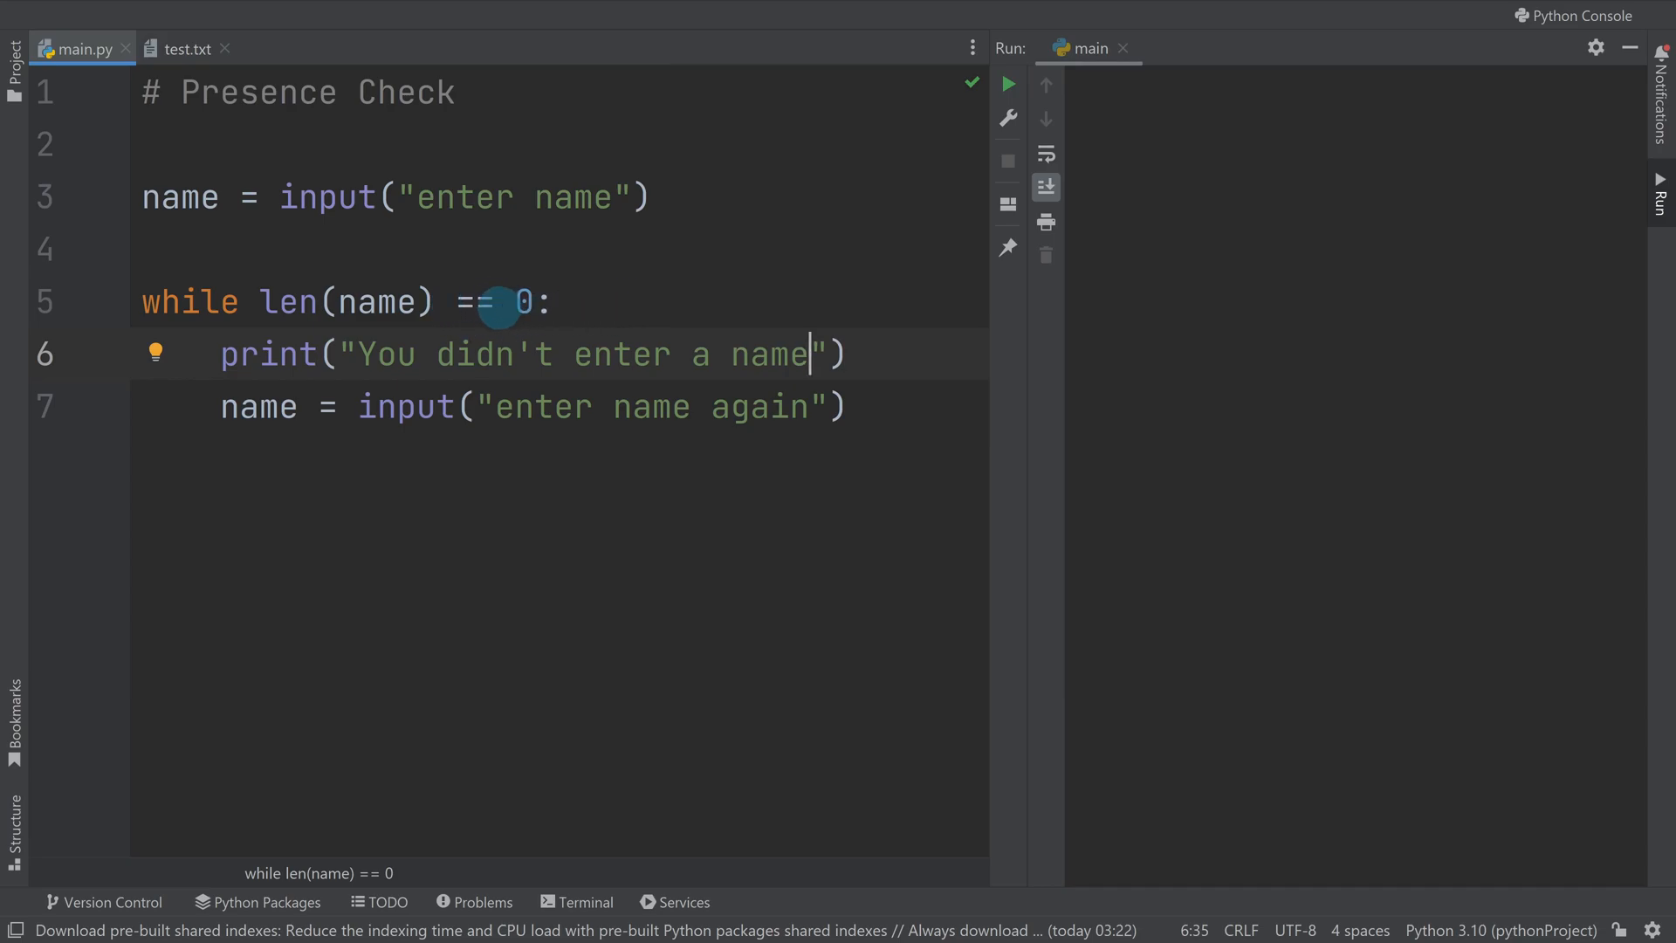
{"action": "mouse_move", "coordinate": [1008, 84]}
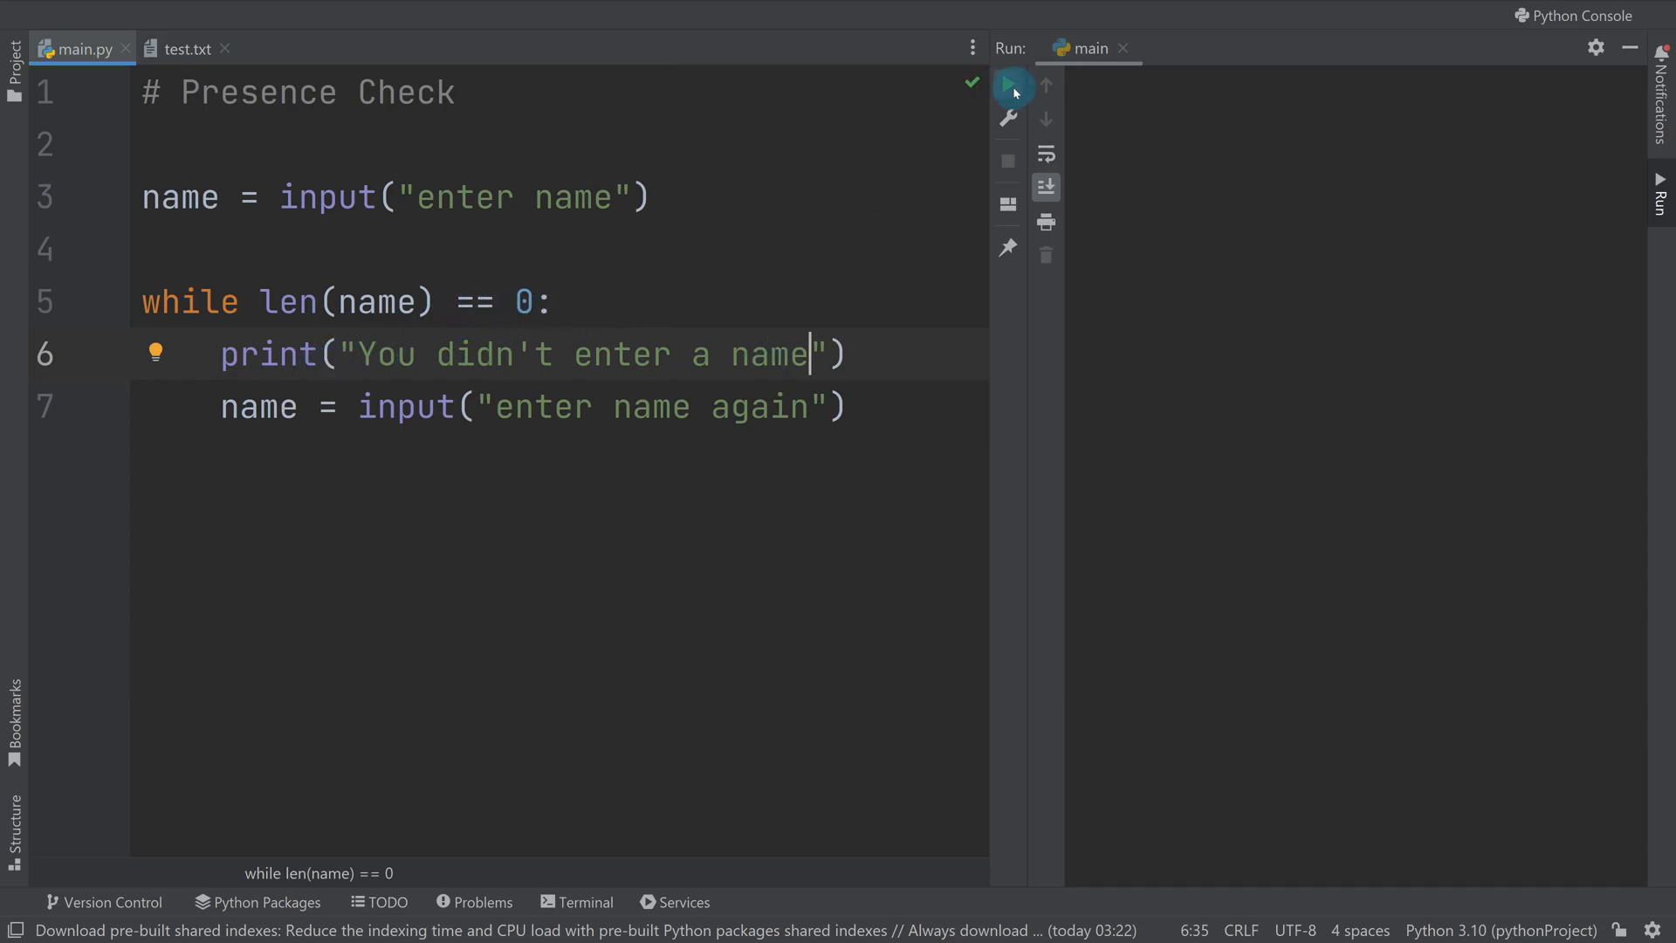
Step: Run the script and add print("code continues") after the loop
{"action": "left_click", "coordinate": [1011, 84]}
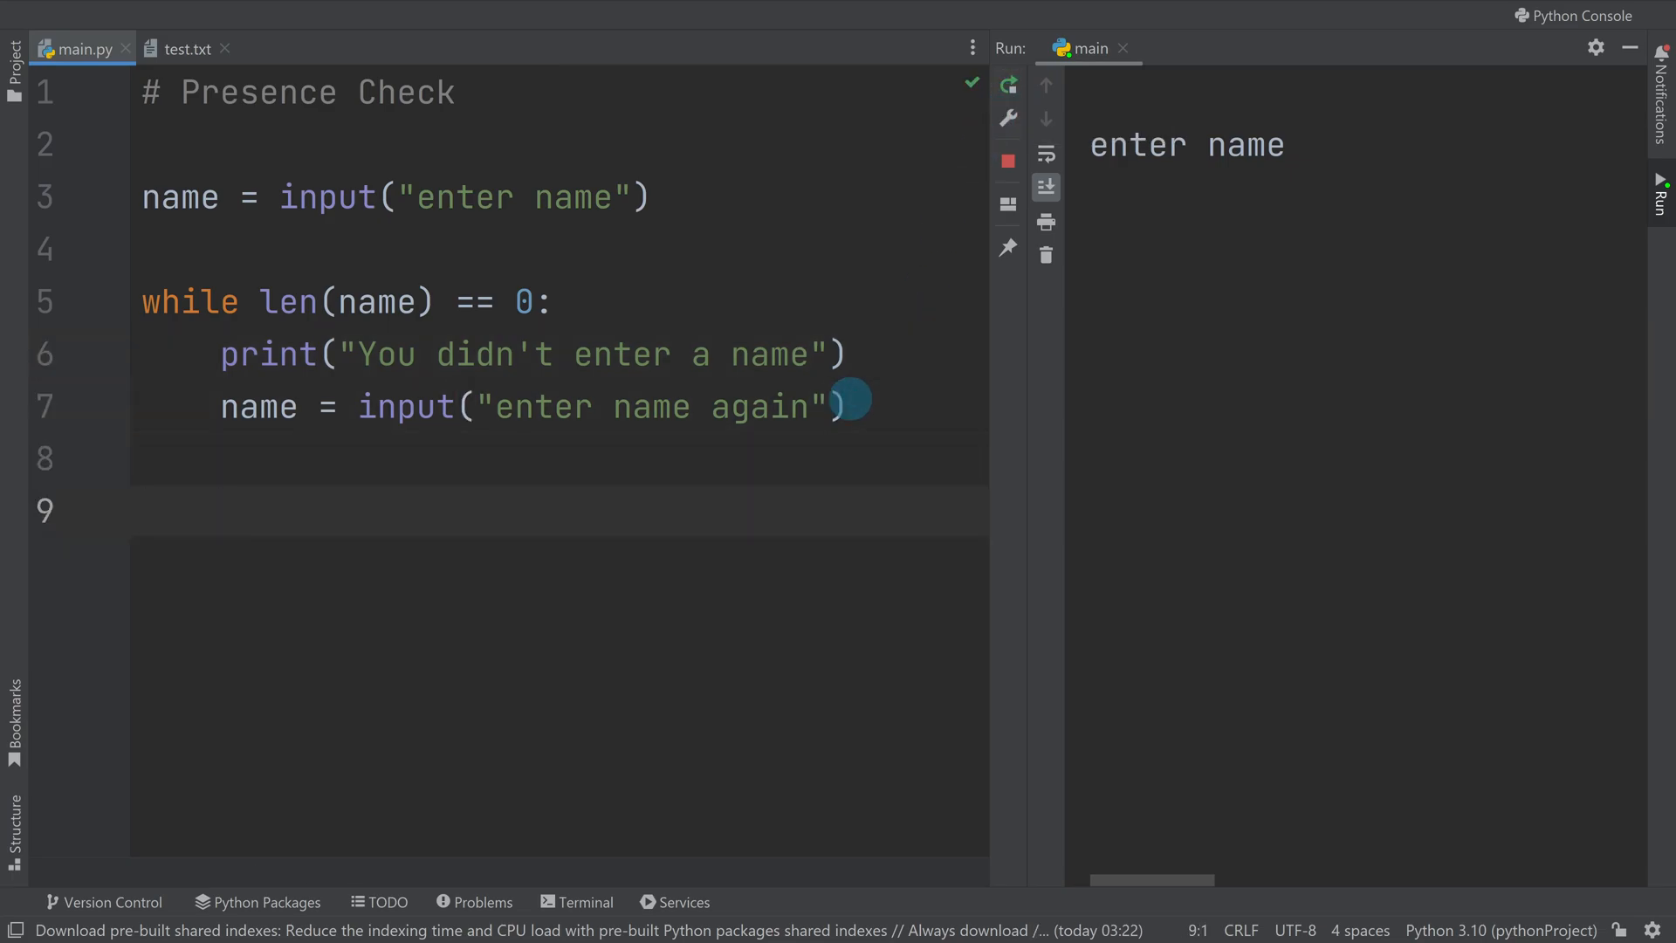
{"action": "type", "text": "print(\"\")"}
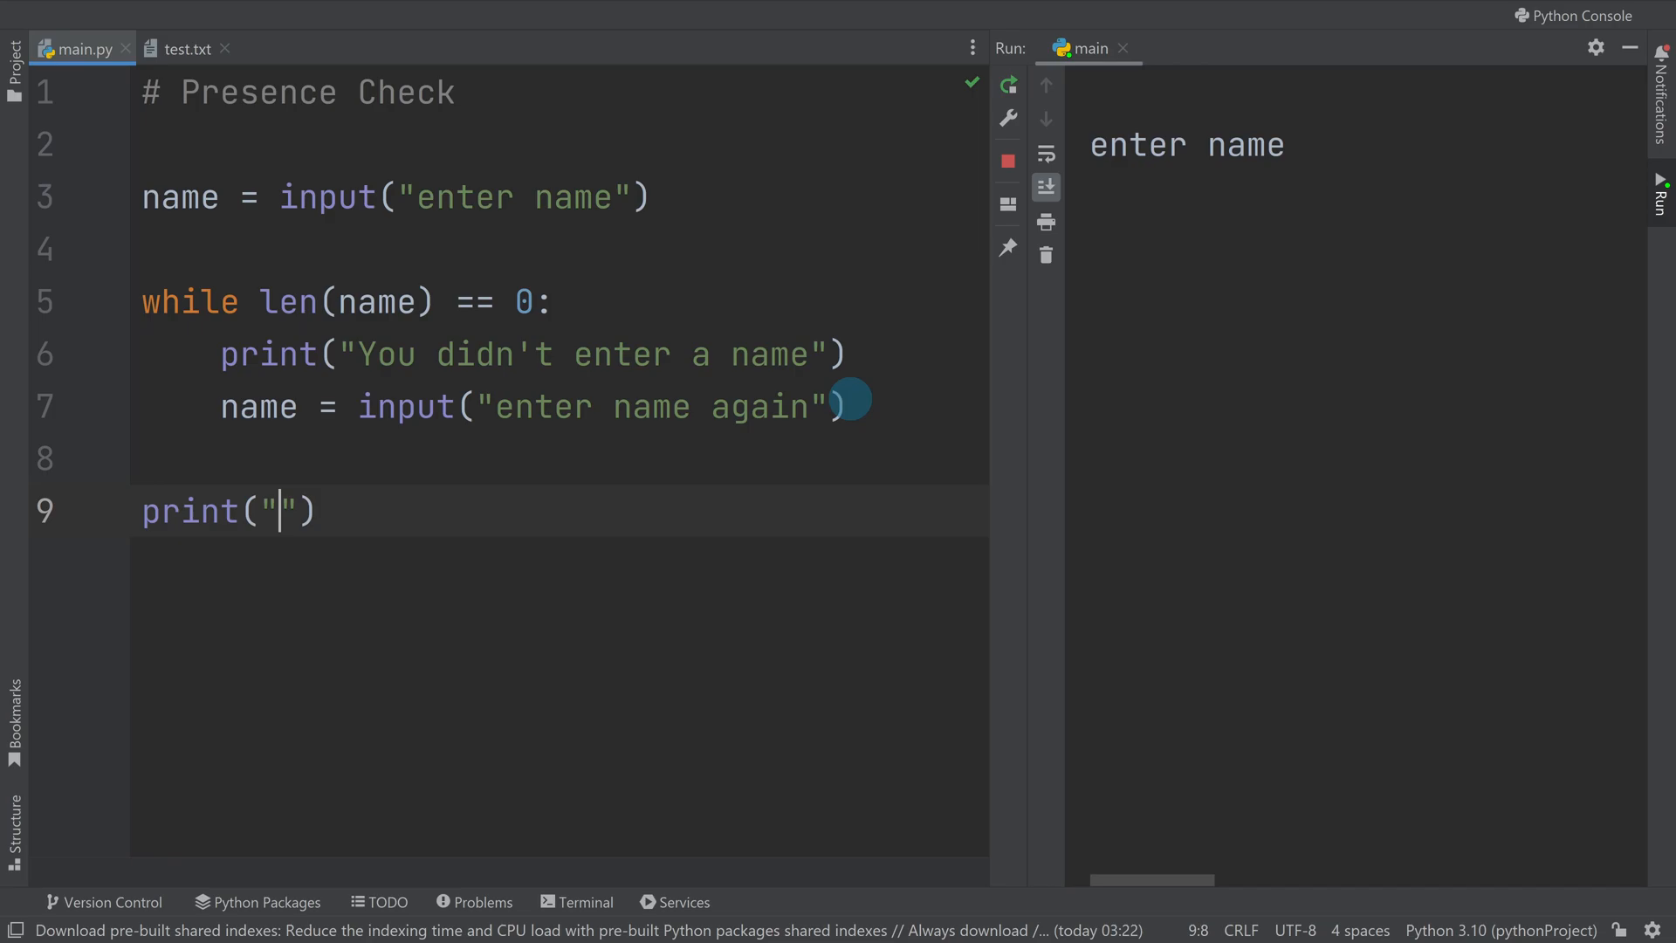
{"action": "type", "text": "code continue"}
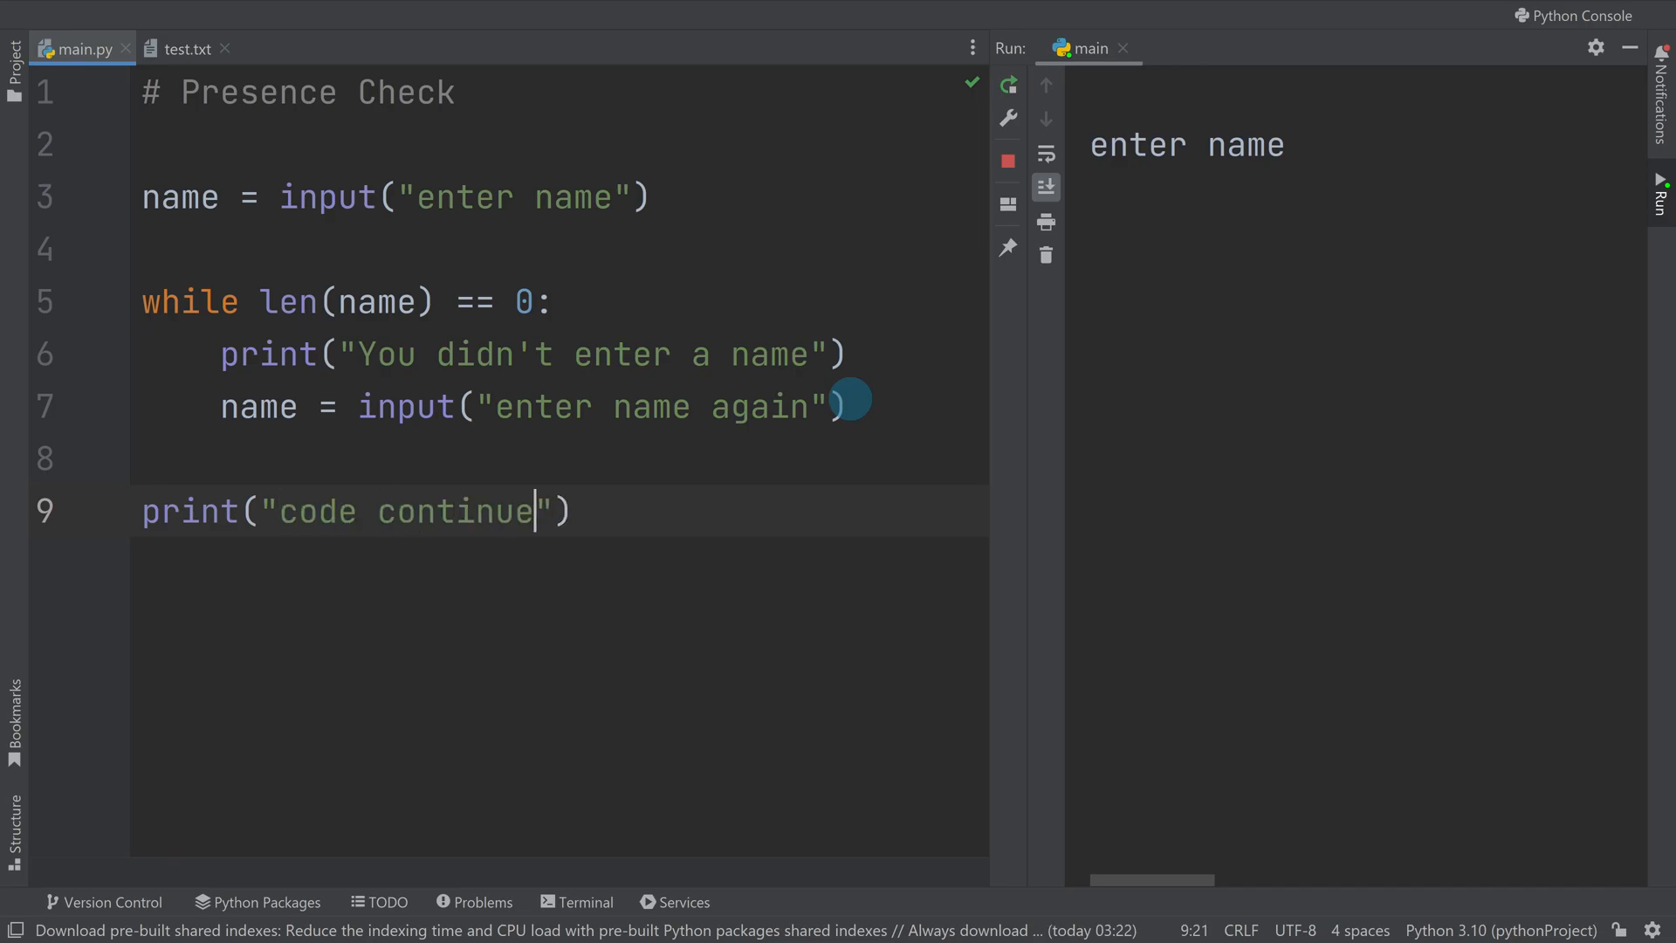
{"action": "type", "text": "s"}
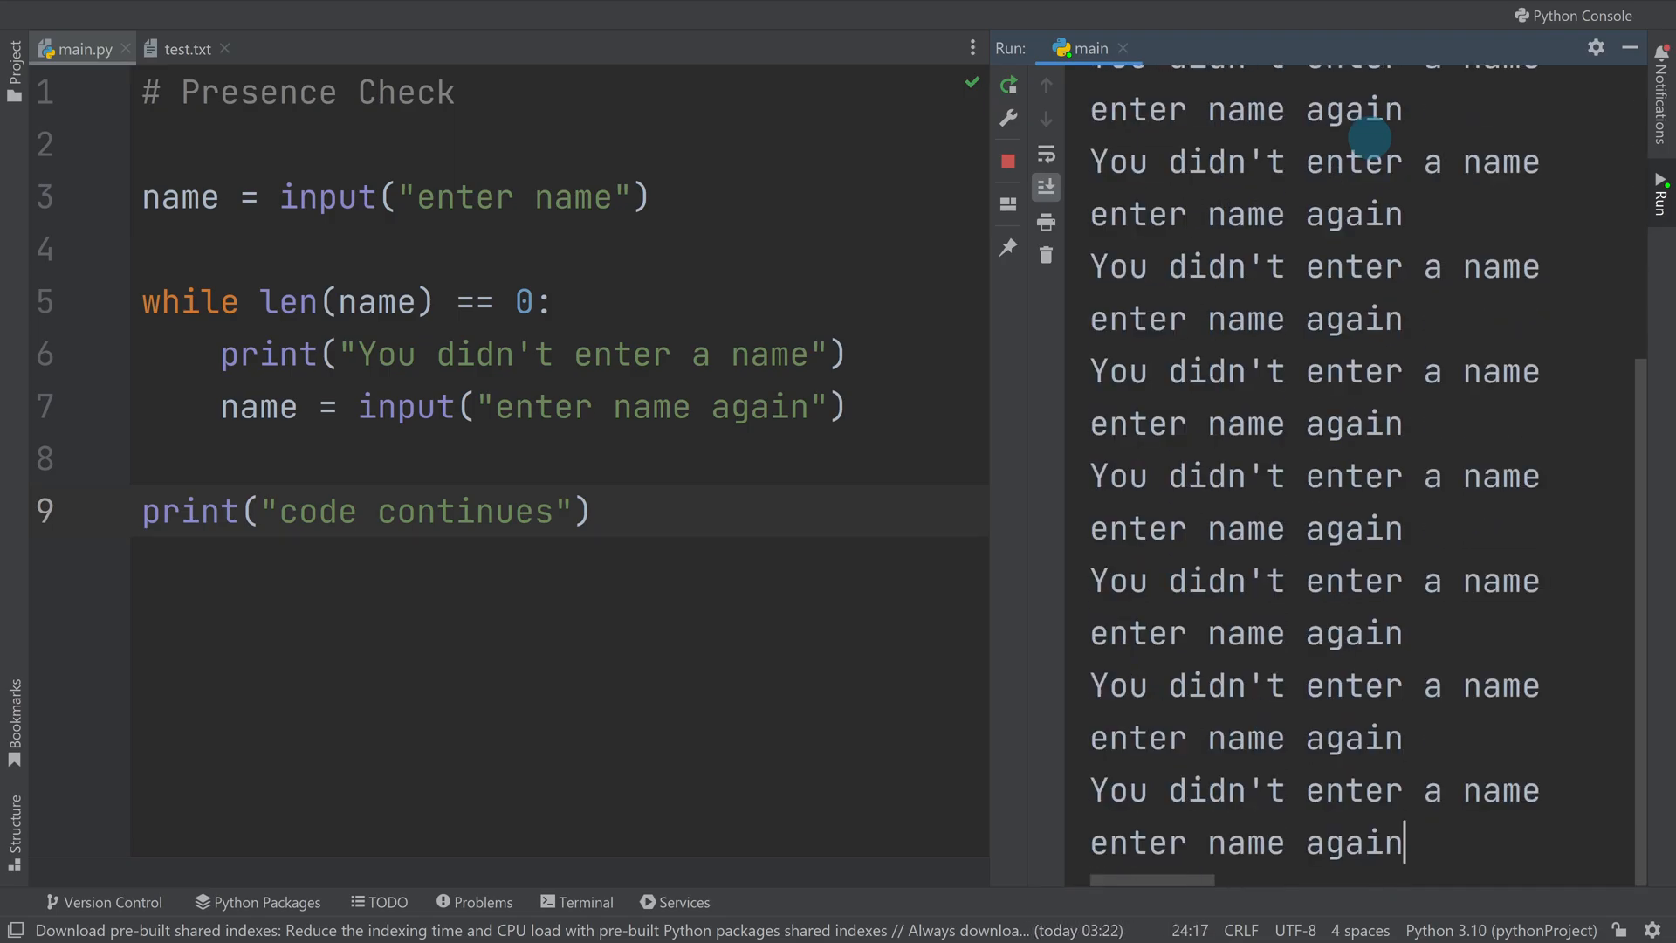
Step: Enter the name Bob in the Run console so the loop ends and "code continues" prints
{"action": "type", "text": "Bob"}
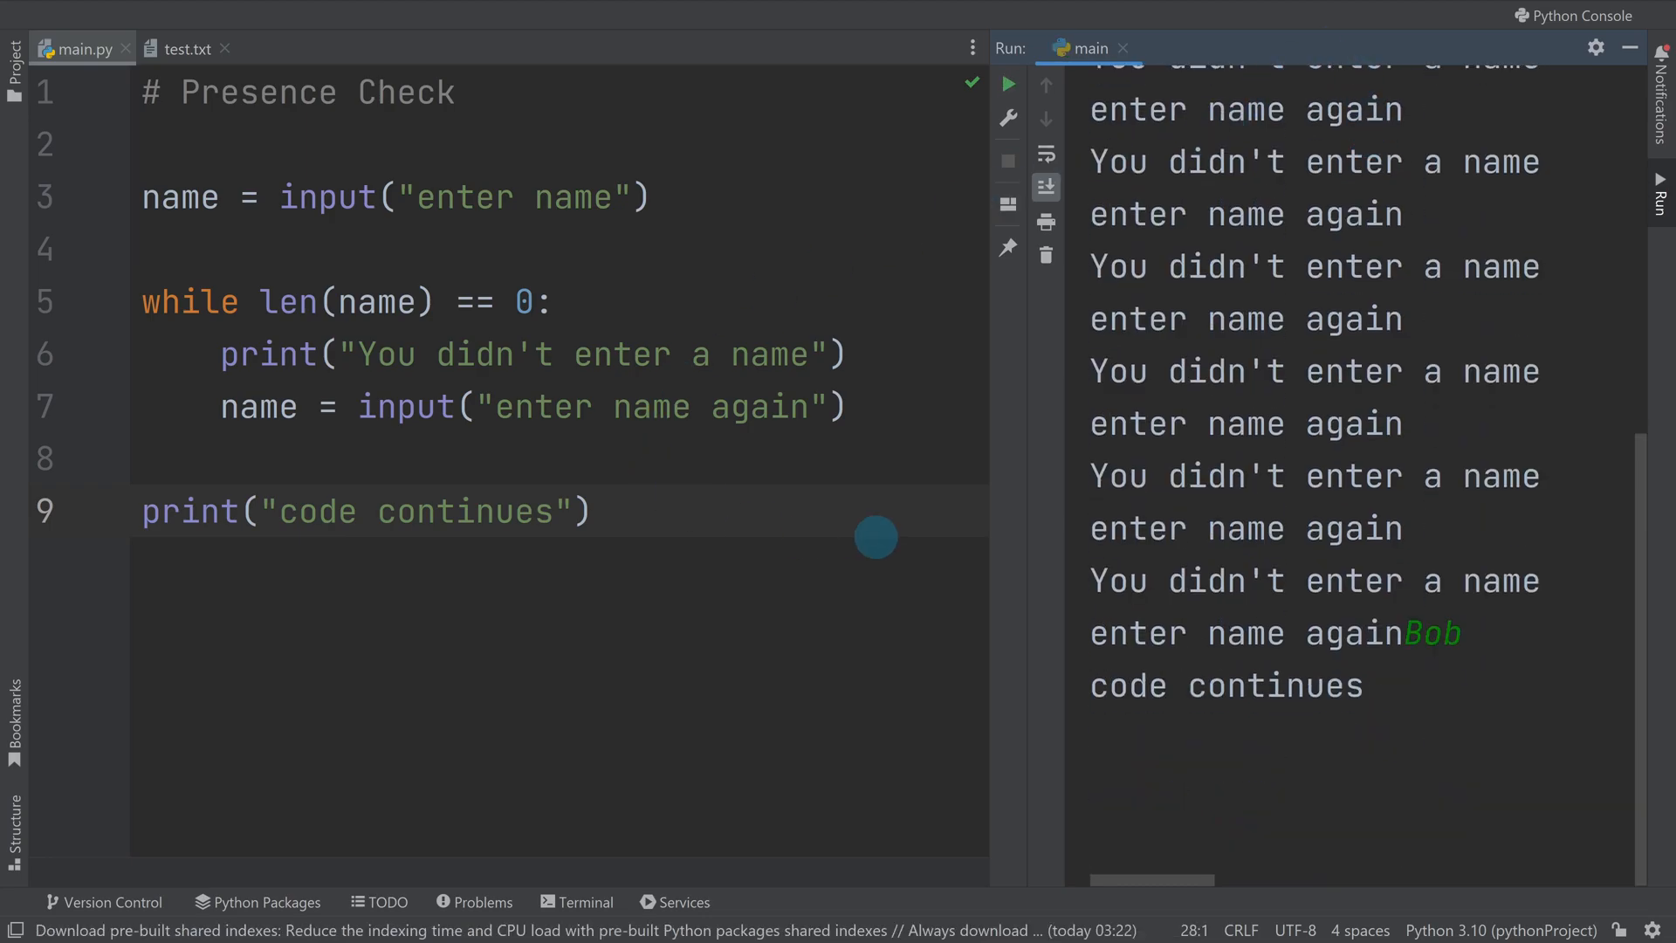
{"action": "mouse_move", "coordinate": [244, 330]}
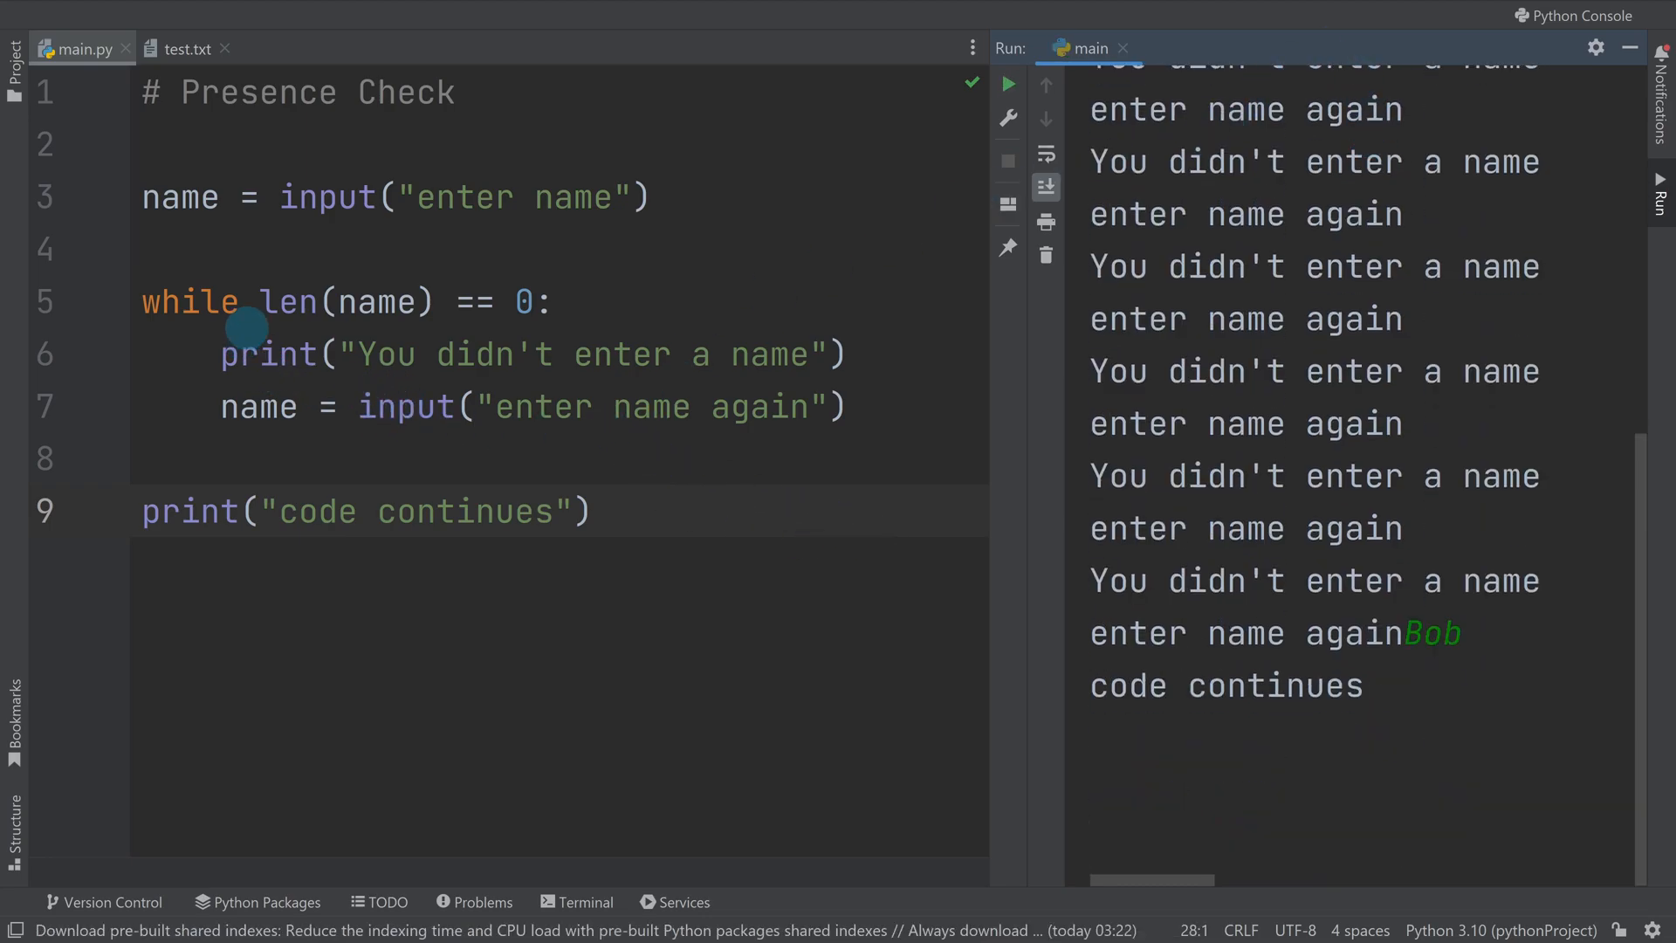
{"action": "mouse_move", "coordinate": [353, 311]}
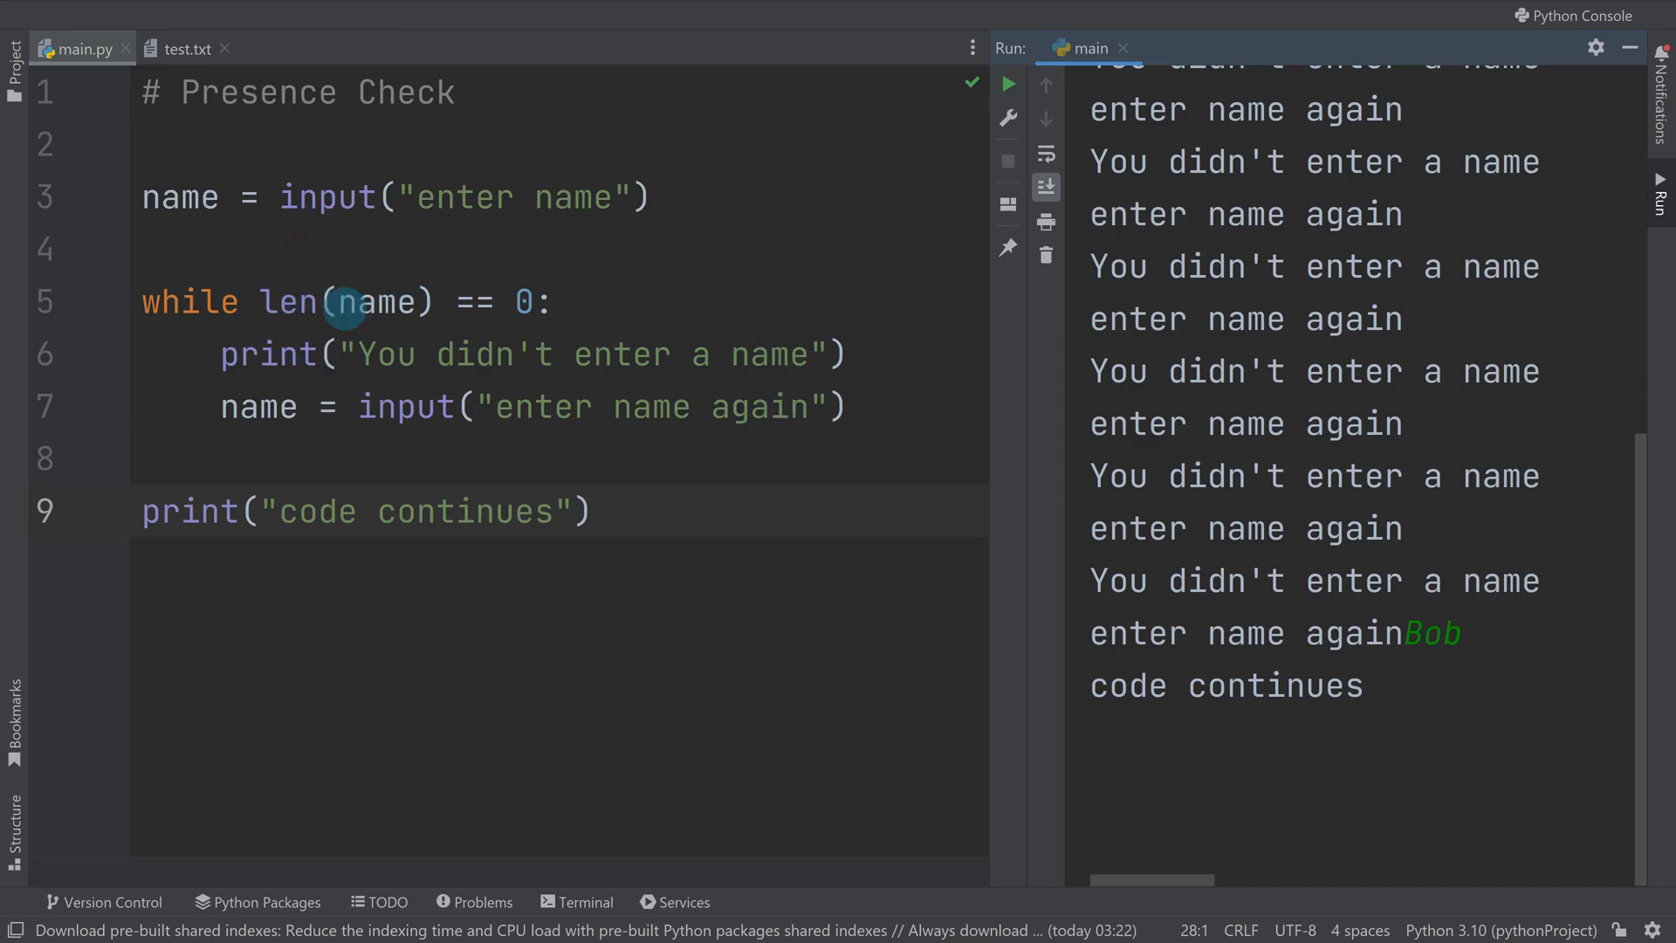
{"action": "mouse_move", "coordinate": [497, 302]}
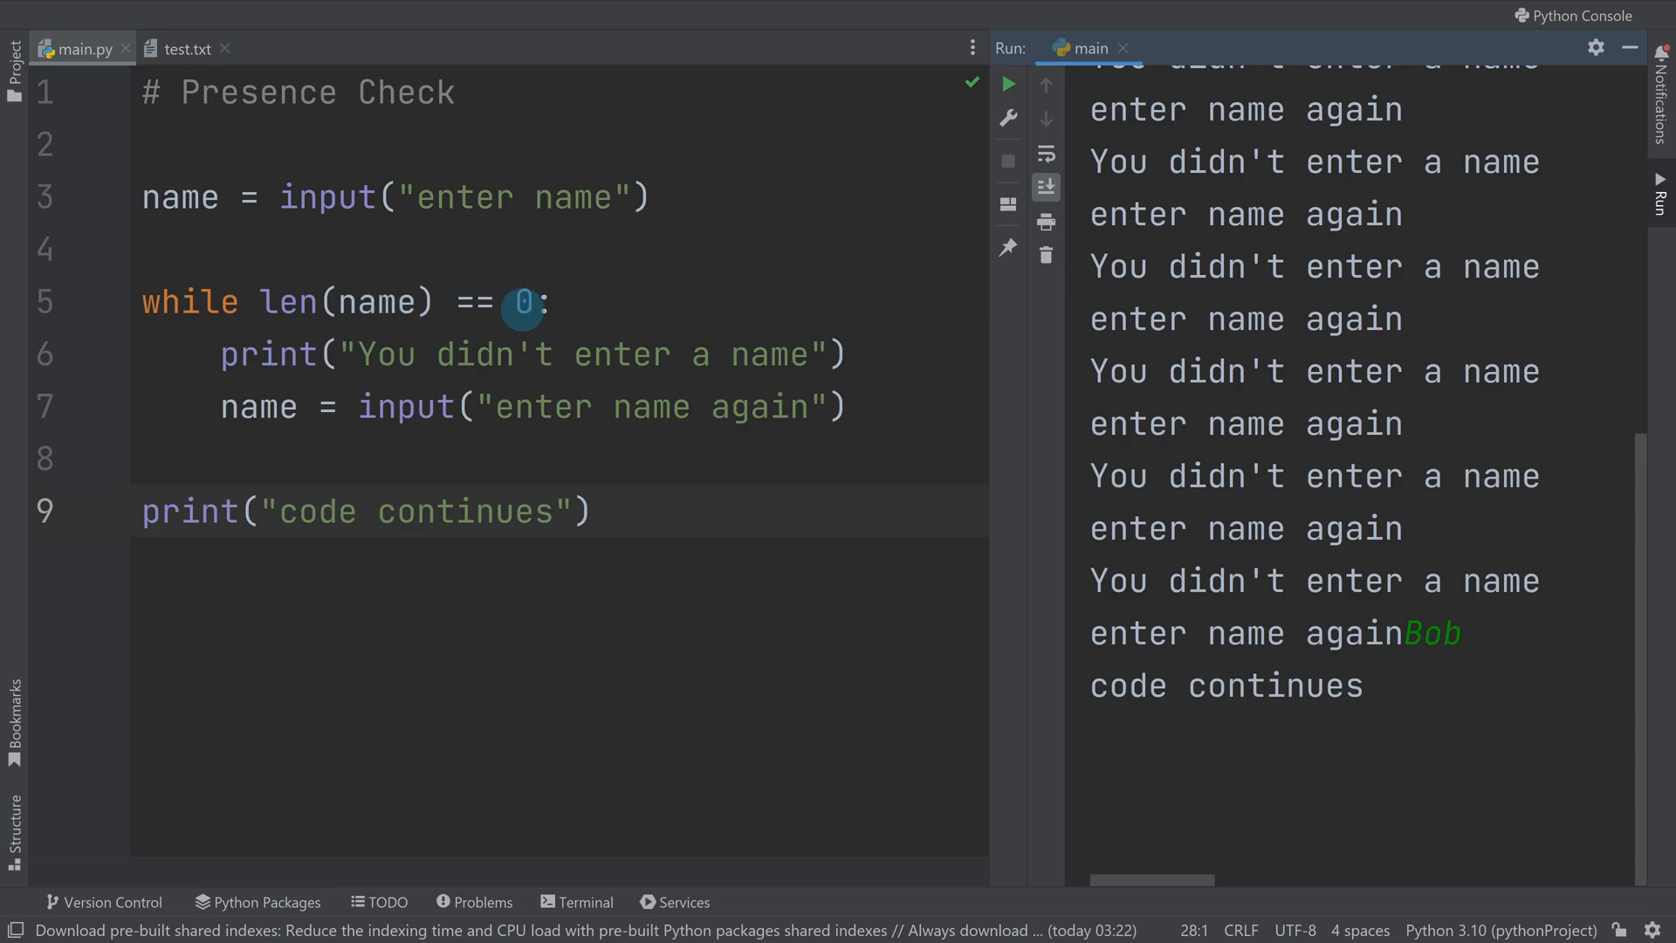
{"action": "mouse_move", "coordinate": [449, 213]}
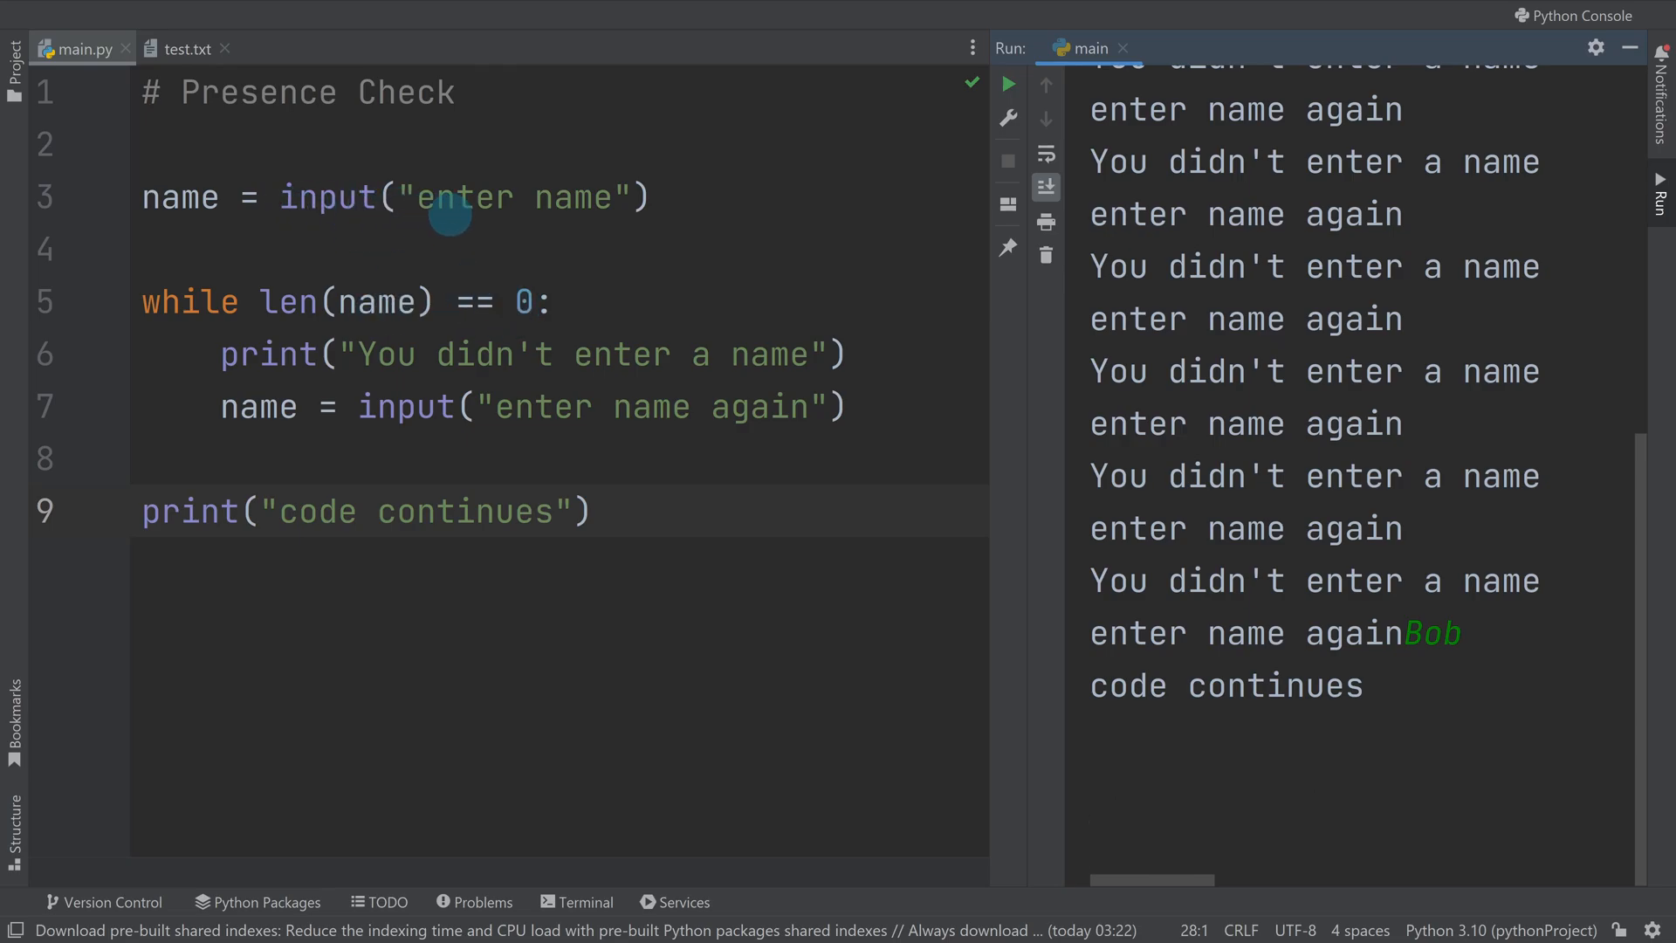